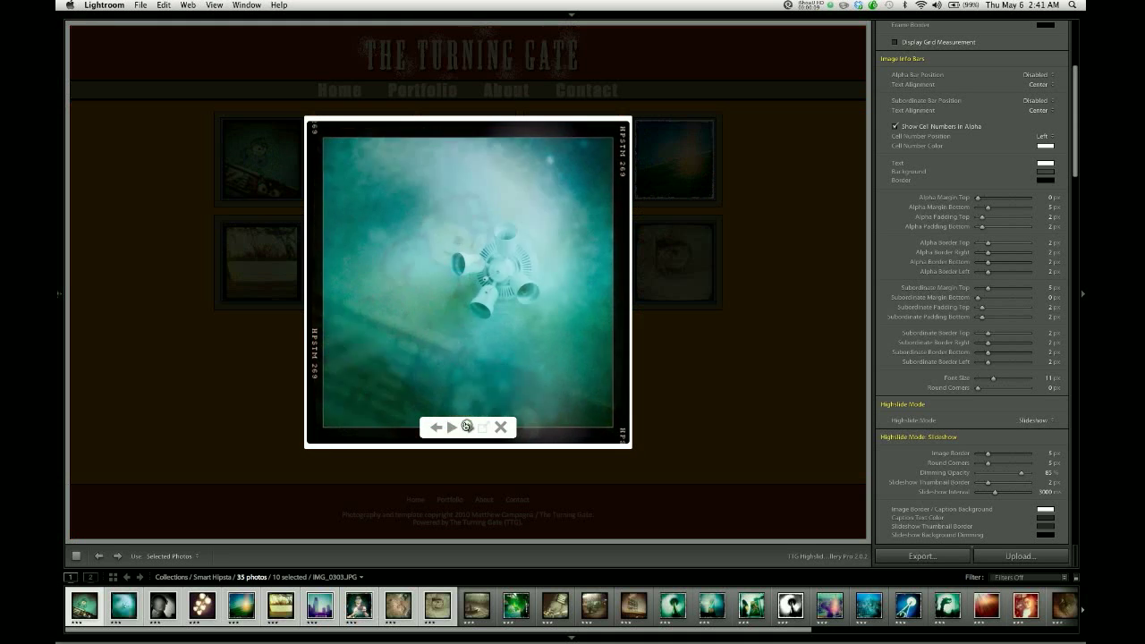
Close the enlarged photo popup to return to the ten-thumbnail gallery page.
click(501, 427)
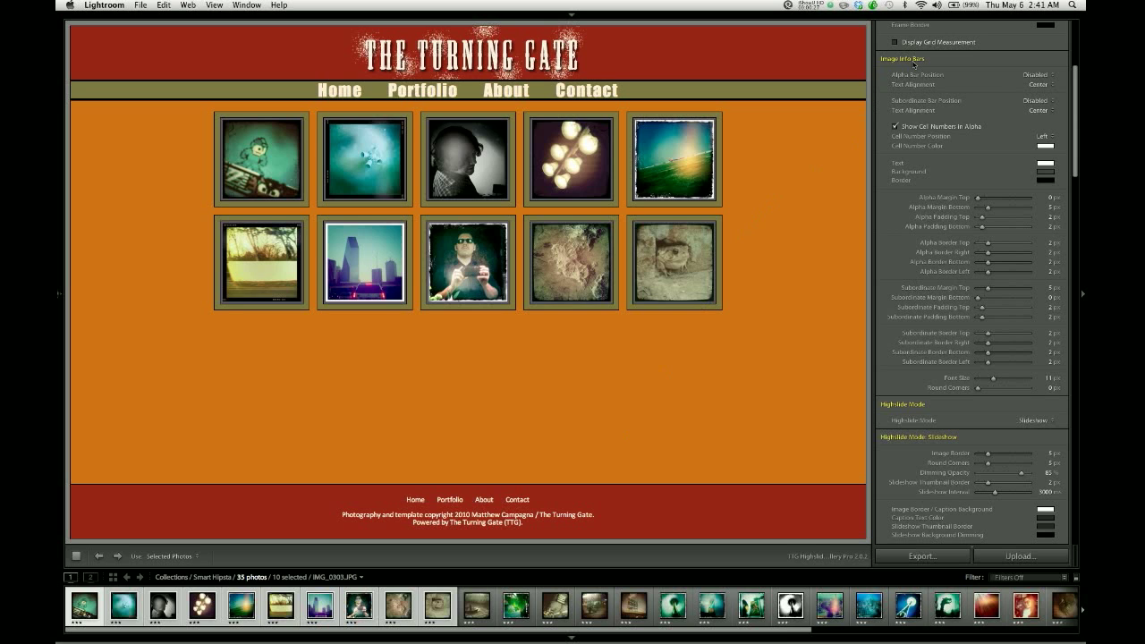
Set Alpha Bar Position to Top and Subordinate Bar Position to Bottom.
scroll(down, 3)
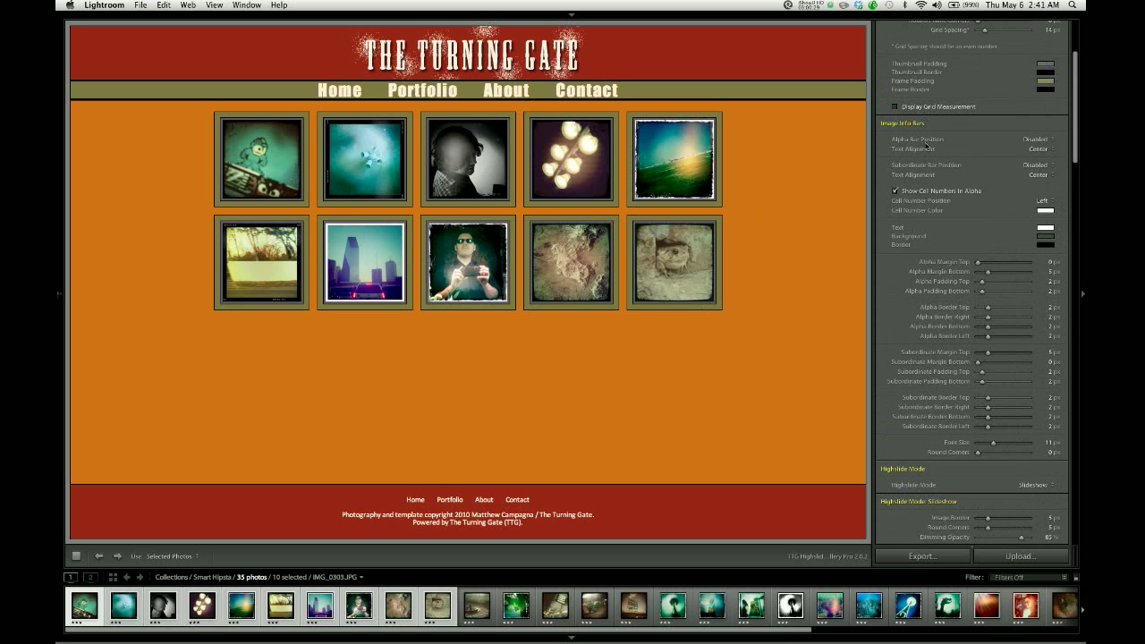
mouse_move(917, 140)
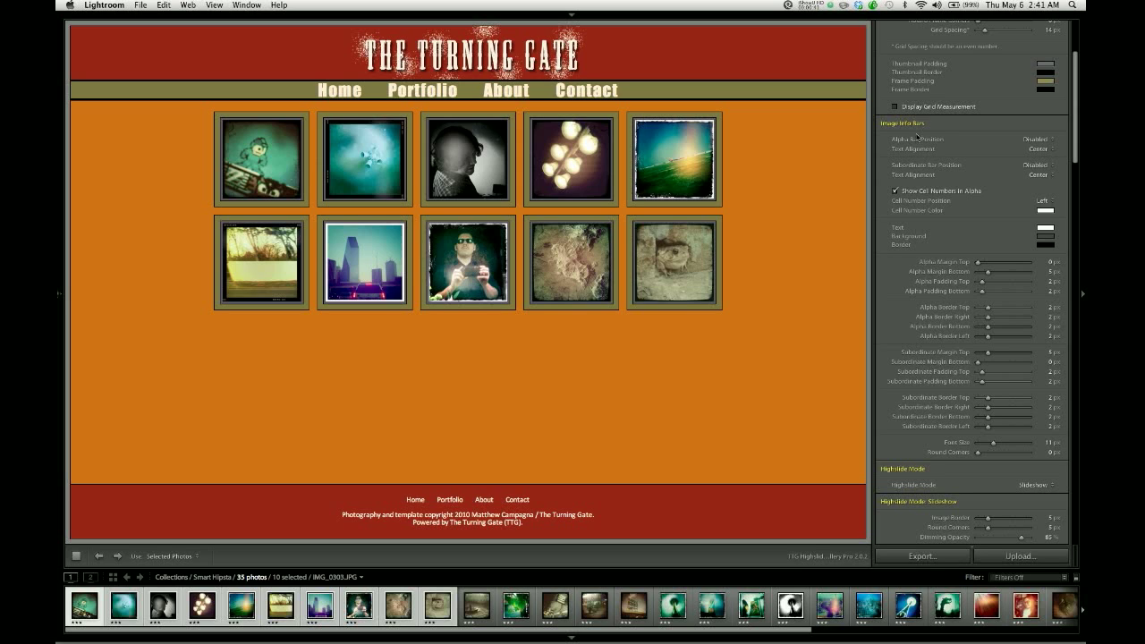
mouse_move(930, 133)
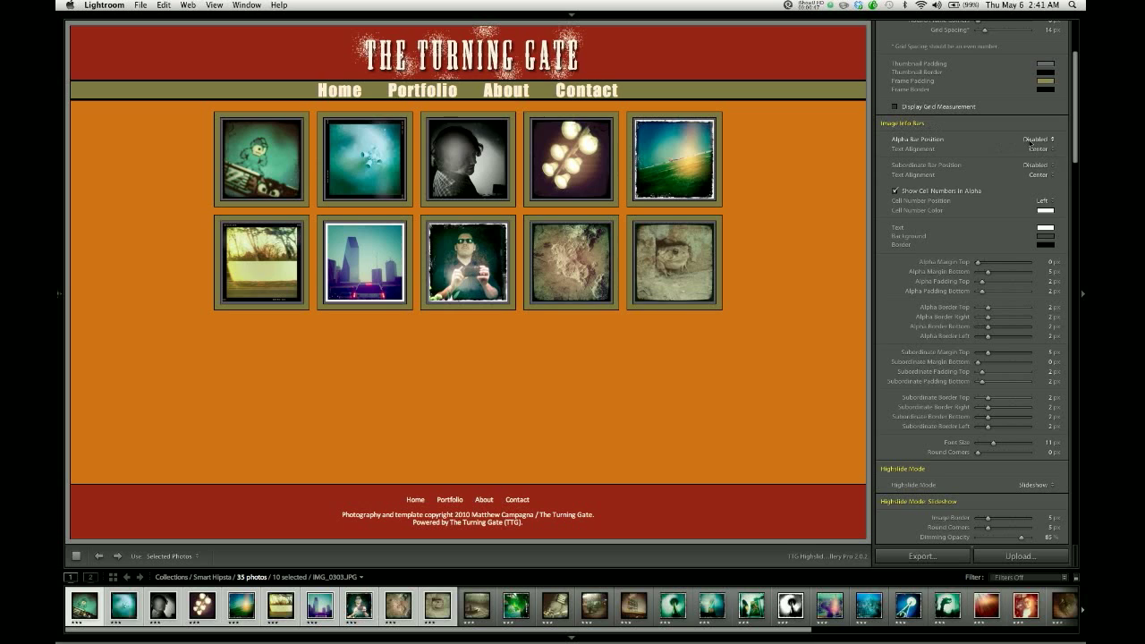
click(1036, 138)
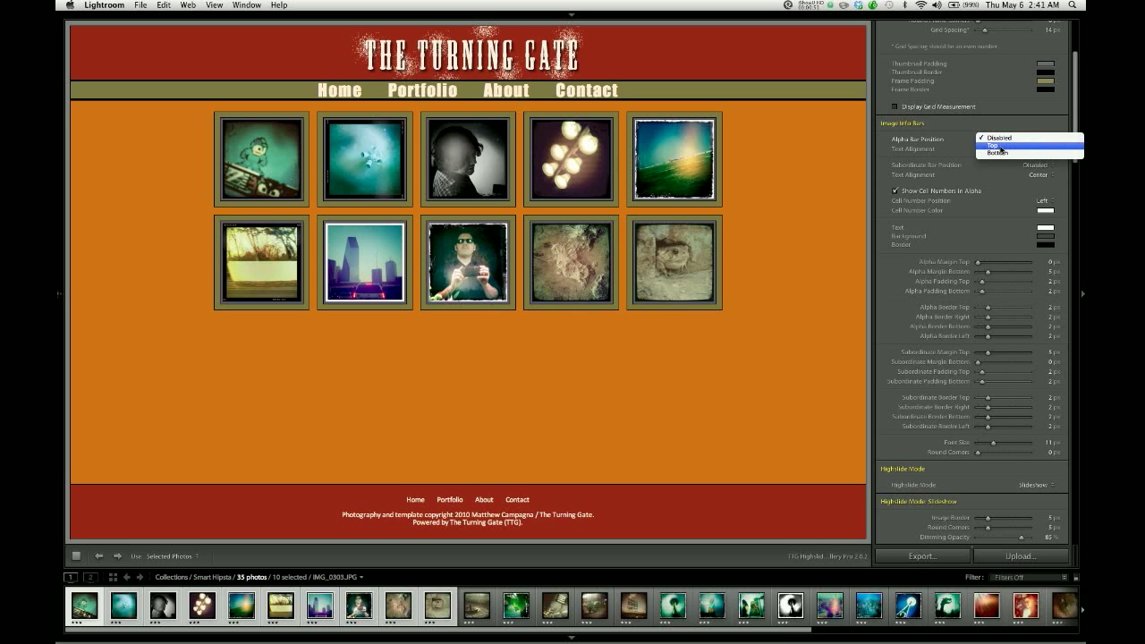
click(996, 145)
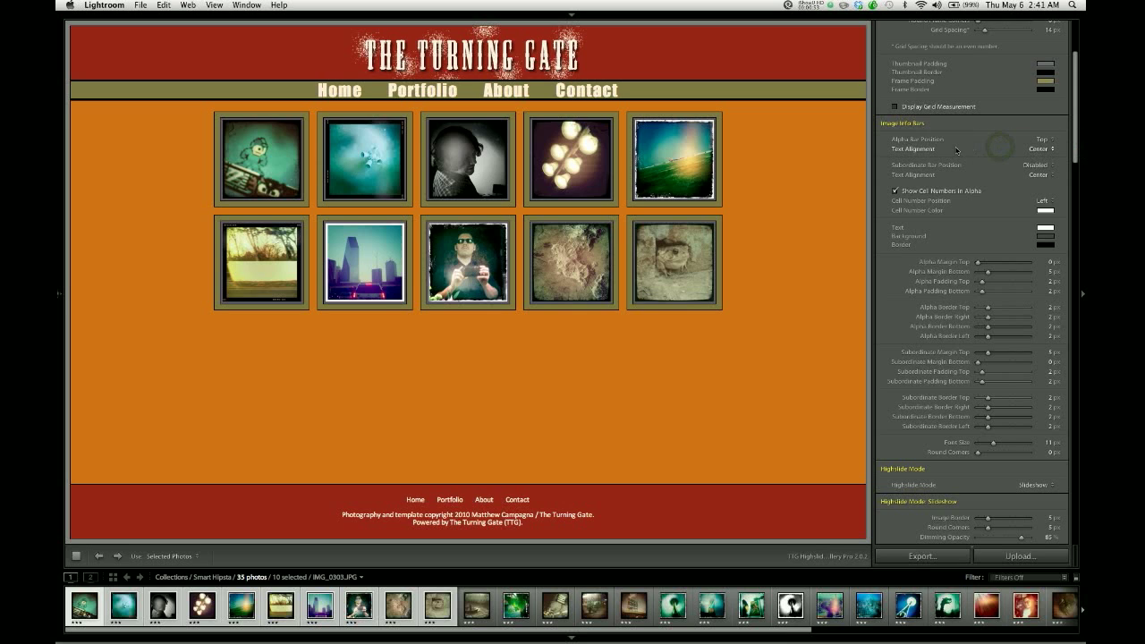
click(894, 190)
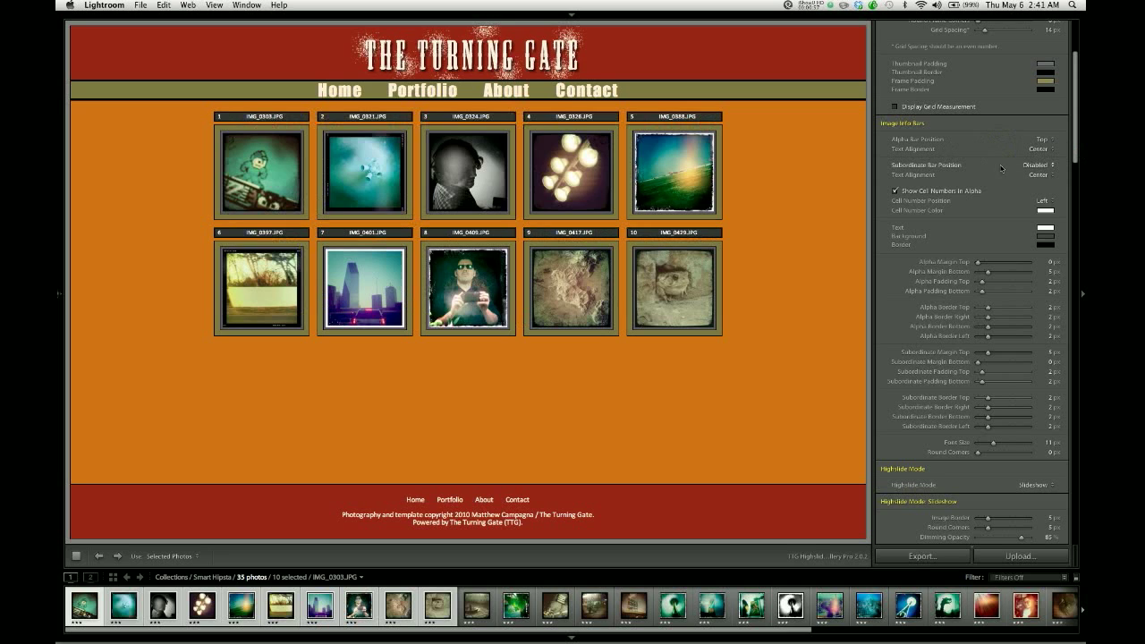
click(1038, 165)
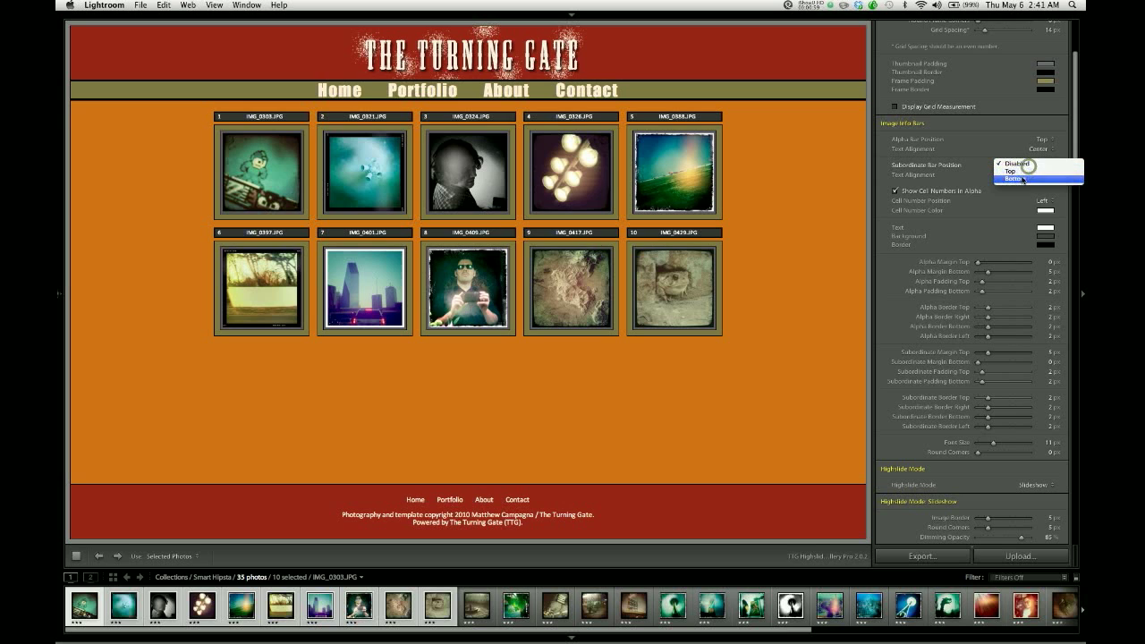
click(1012, 178)
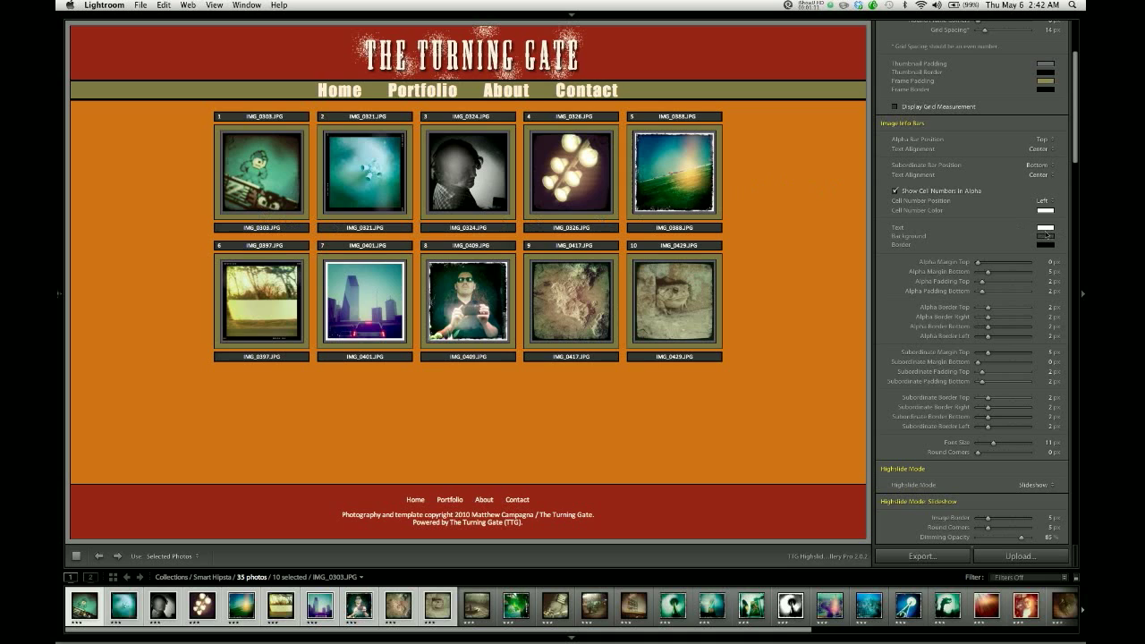
Pick an olive Image Info Bars background colour matching the thumbnail frames.
click(1045, 235)
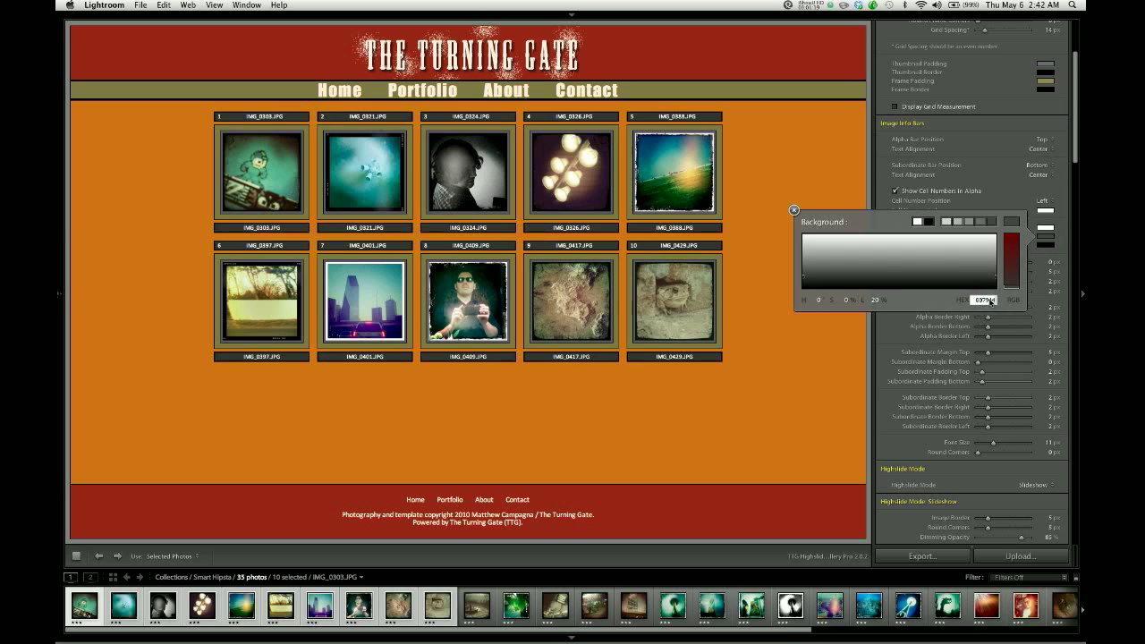
click(794, 210)
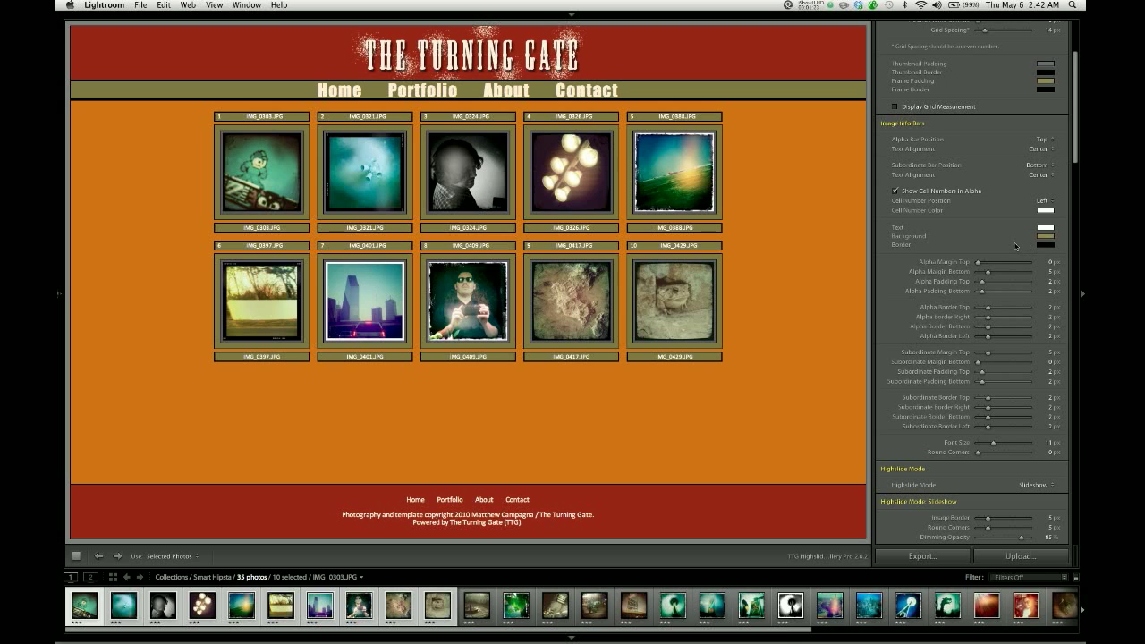
click(1045, 227)
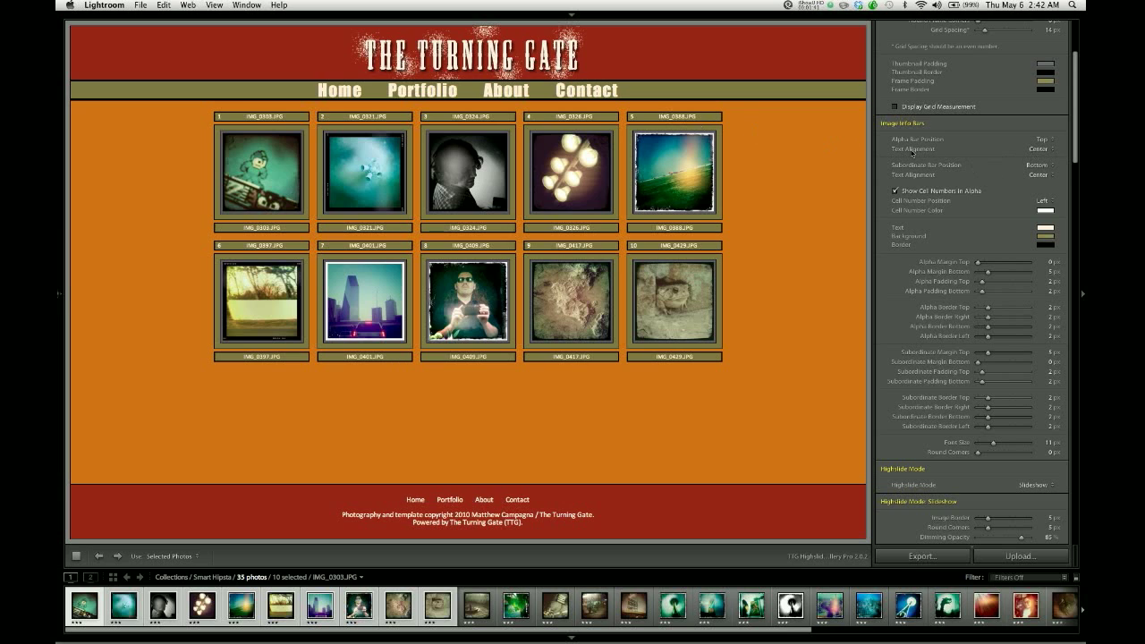
Set Text Alignment to Right for both the Alpha and Subordinate bars.
click(1038, 149)
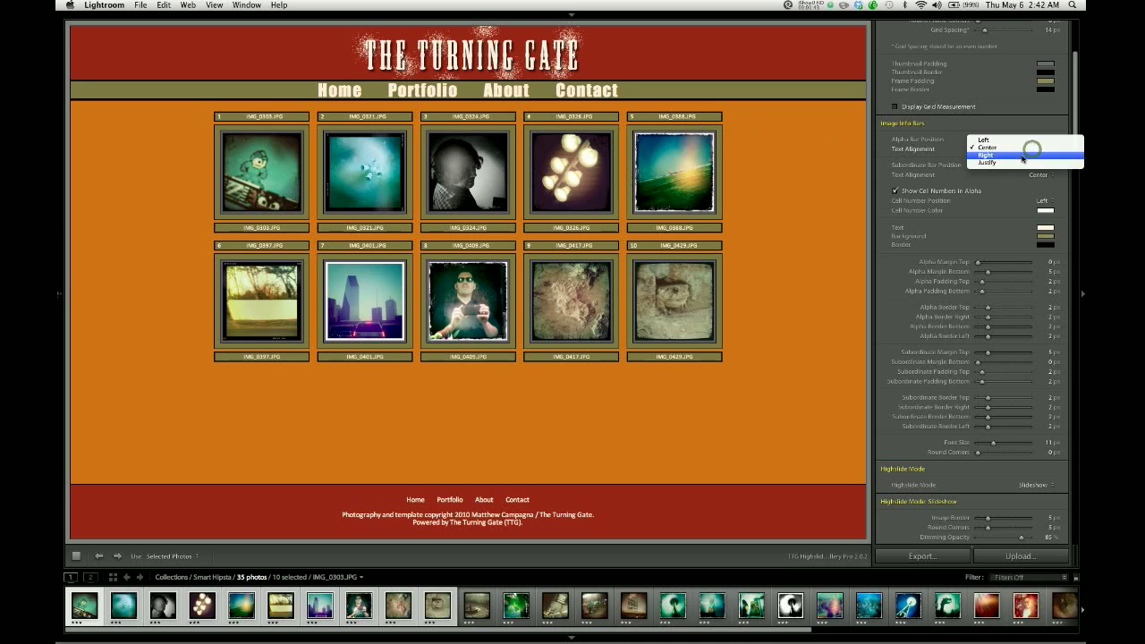
click(988, 155)
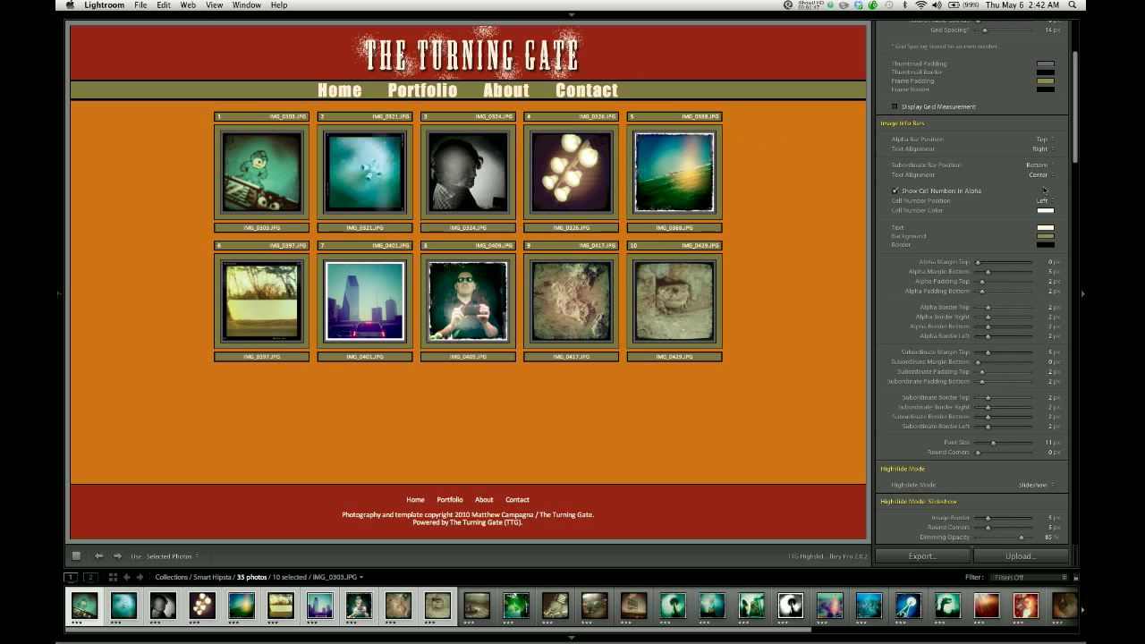
click(1038, 175)
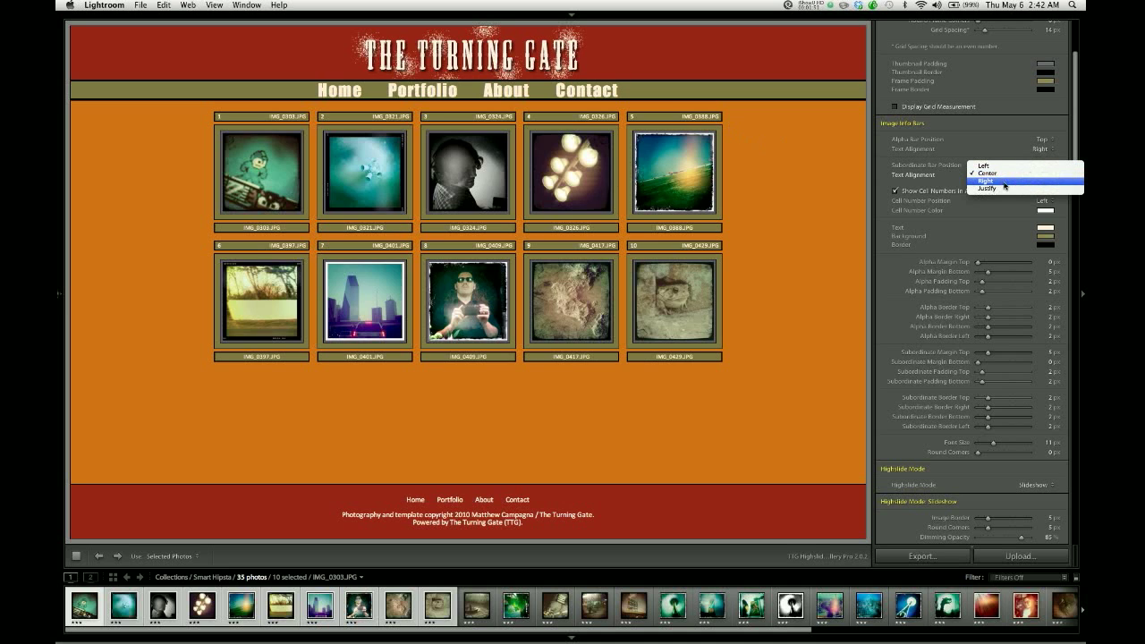
click(985, 181)
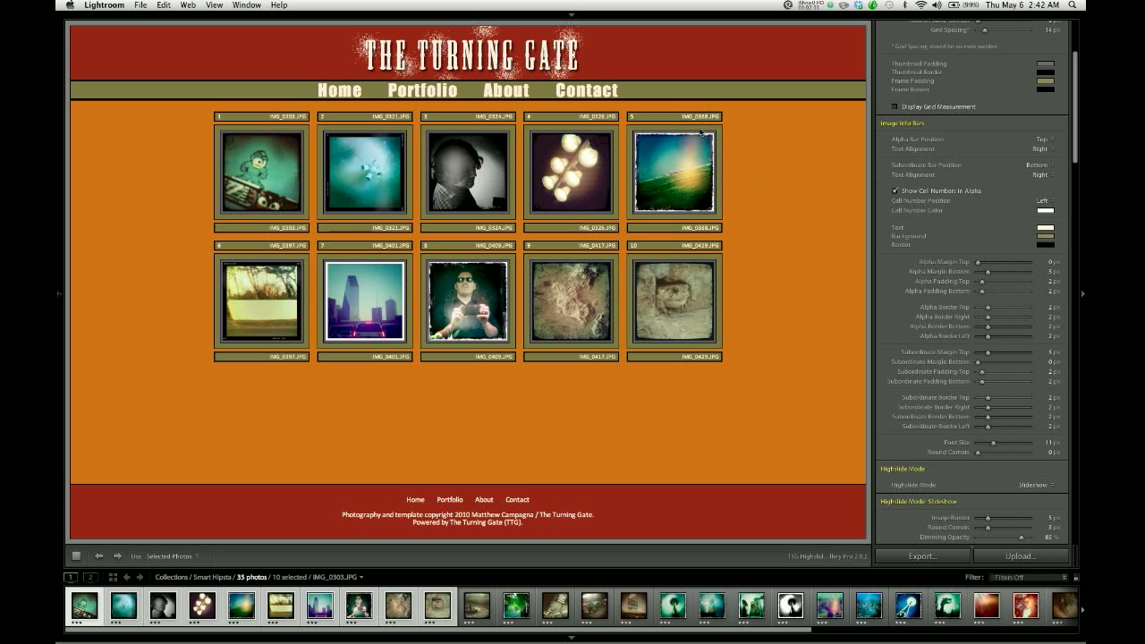
mouse_move(1077, 111)
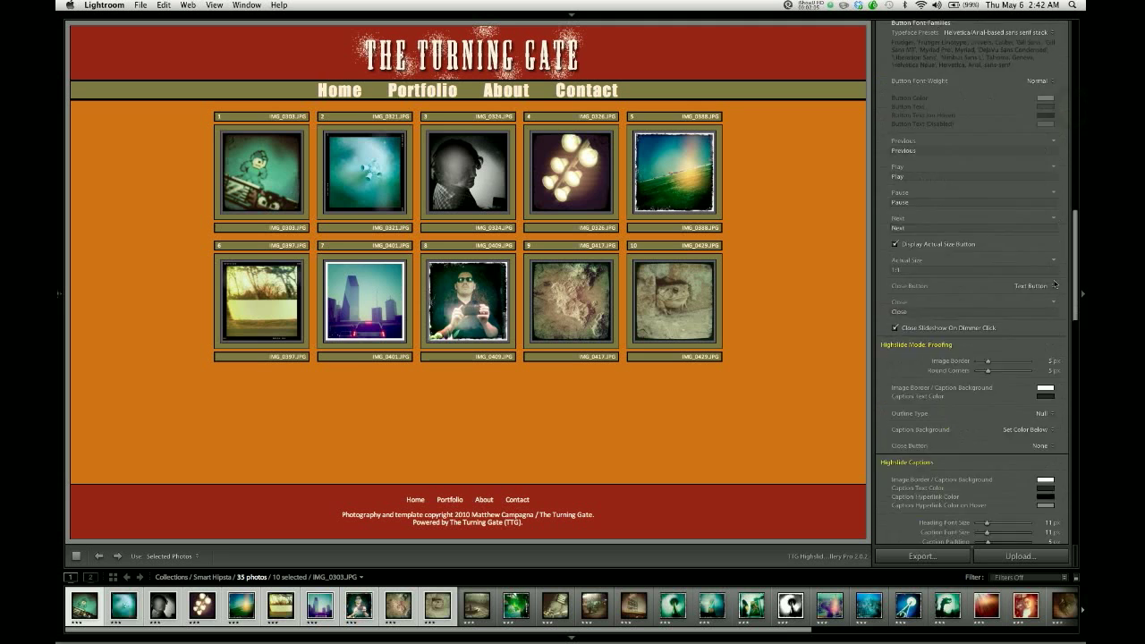
Collapse Appearance and Color Palette, expand Image Info, and set the top label to Title.
click(1033, 60)
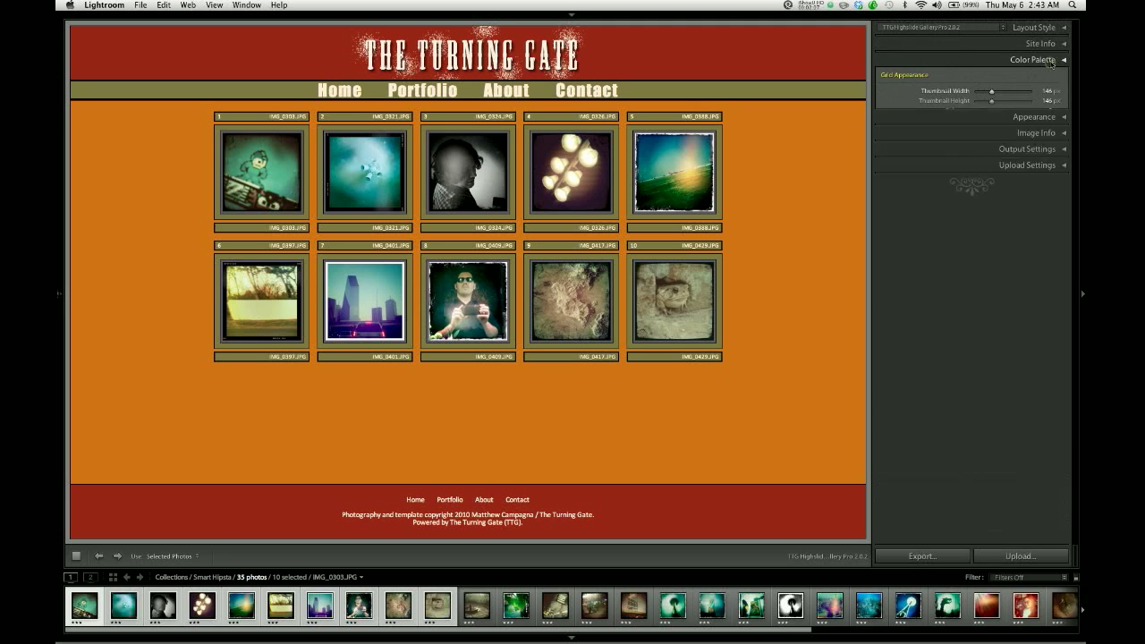
click(1034, 60)
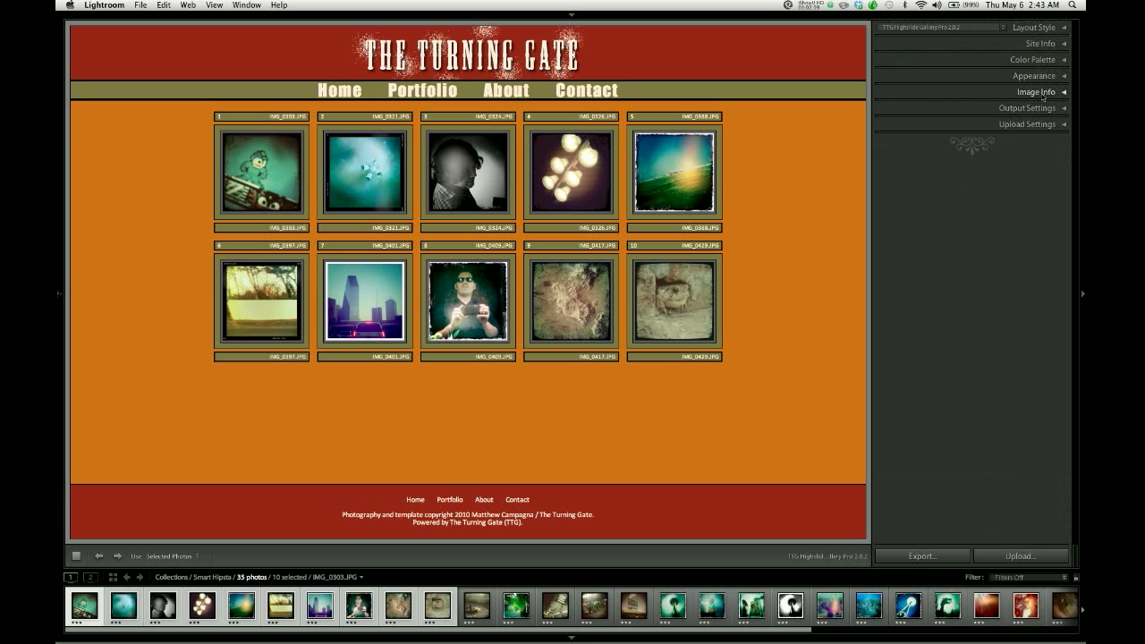
click(1037, 92)
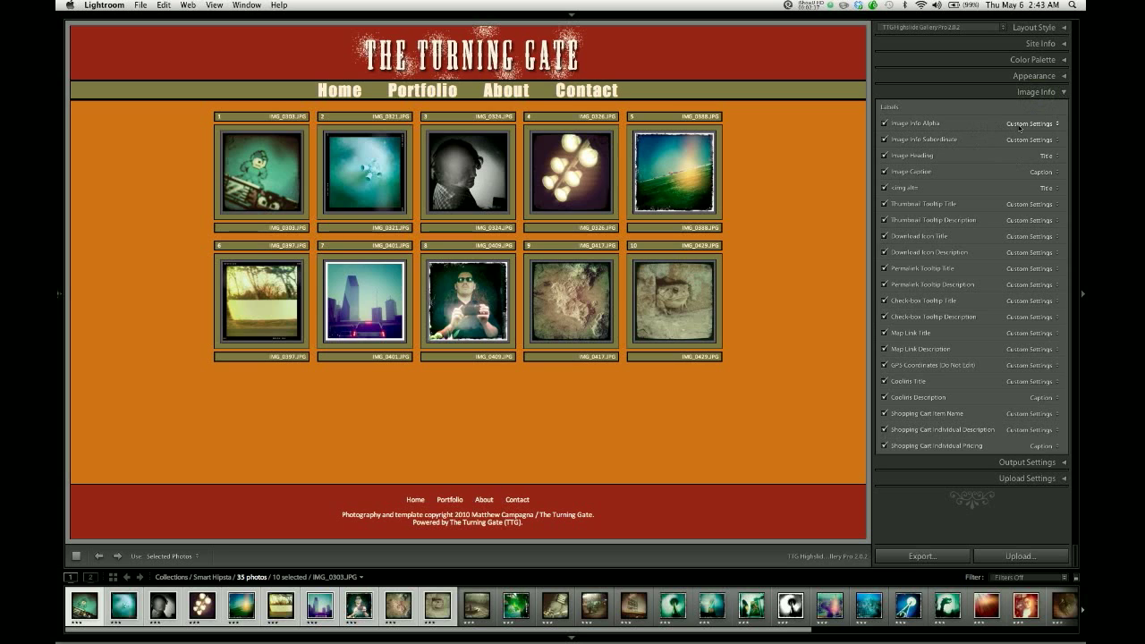
click(1031, 123)
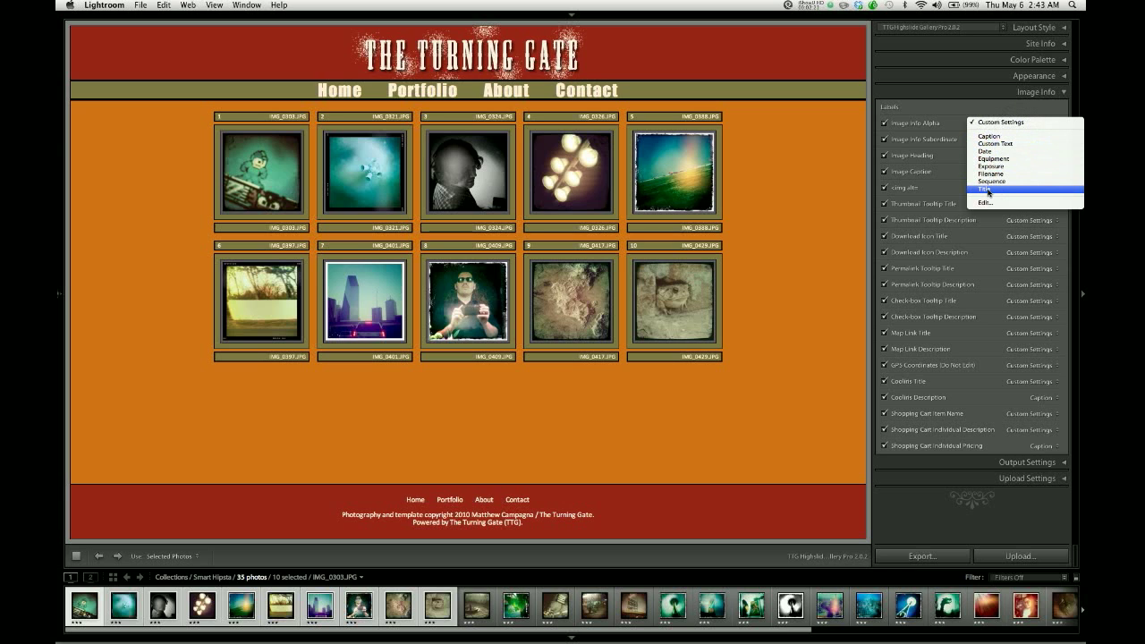
click(986, 189)
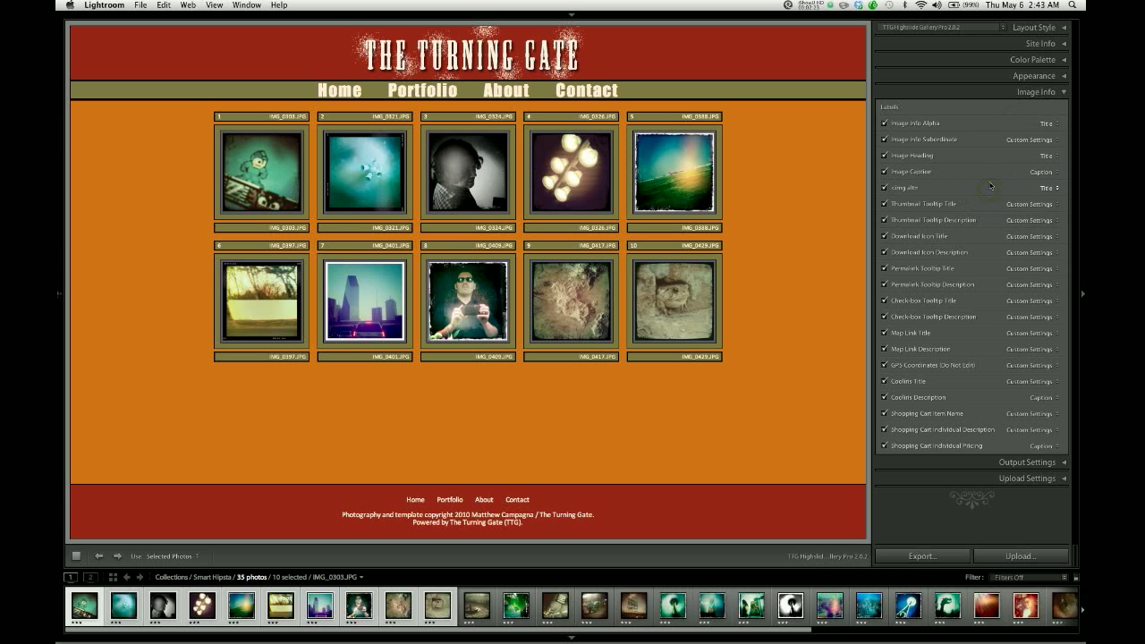
click(1060, 188)
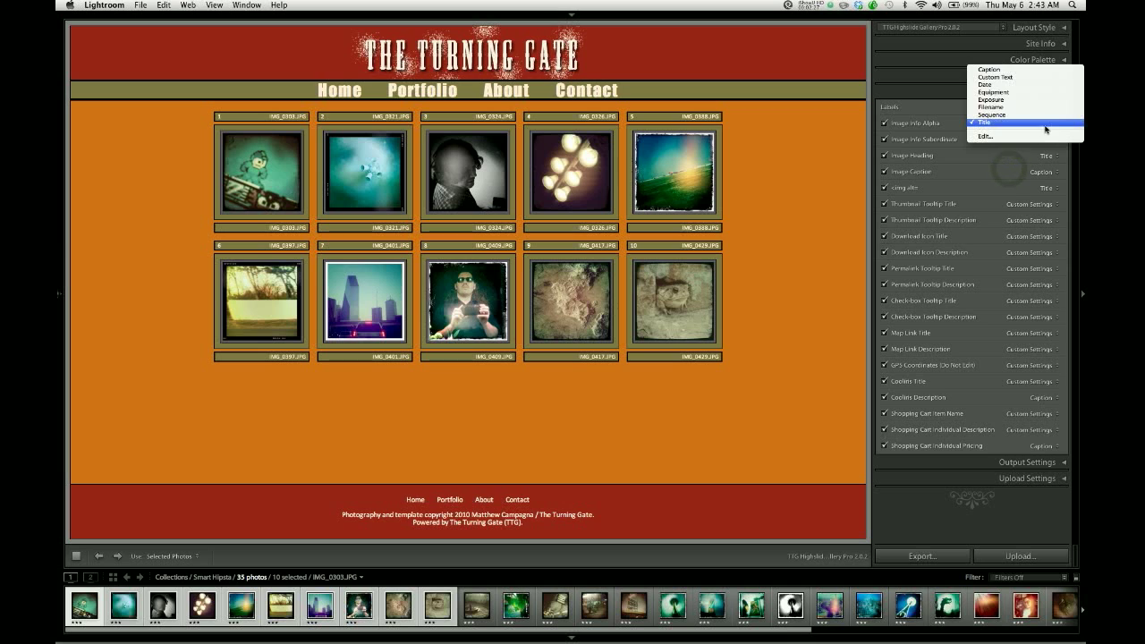
mouse_move(993, 100)
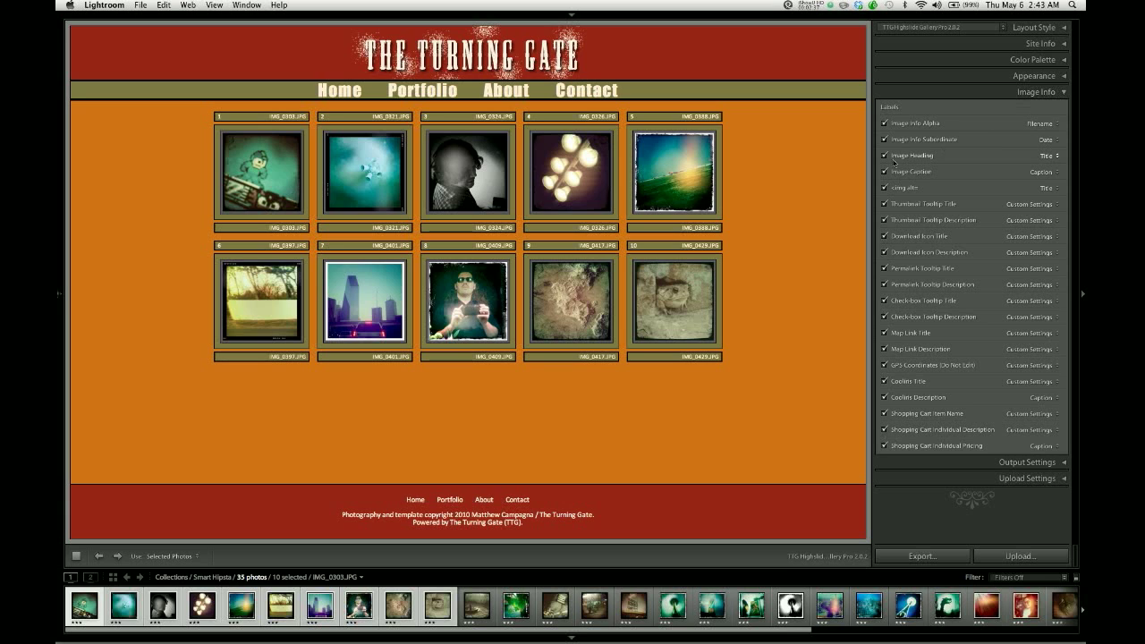
mouse_move(976, 218)
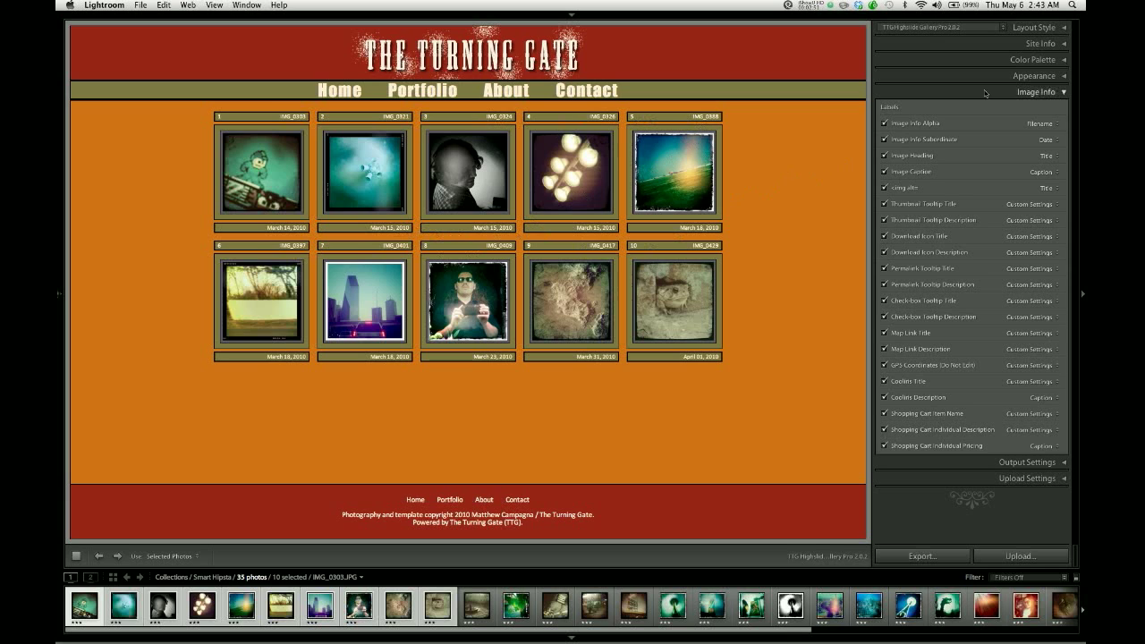
Collapse Image Info, expand Appearance, and toggle Show Cell Numbers in Alpha off and on.
click(1036, 92)
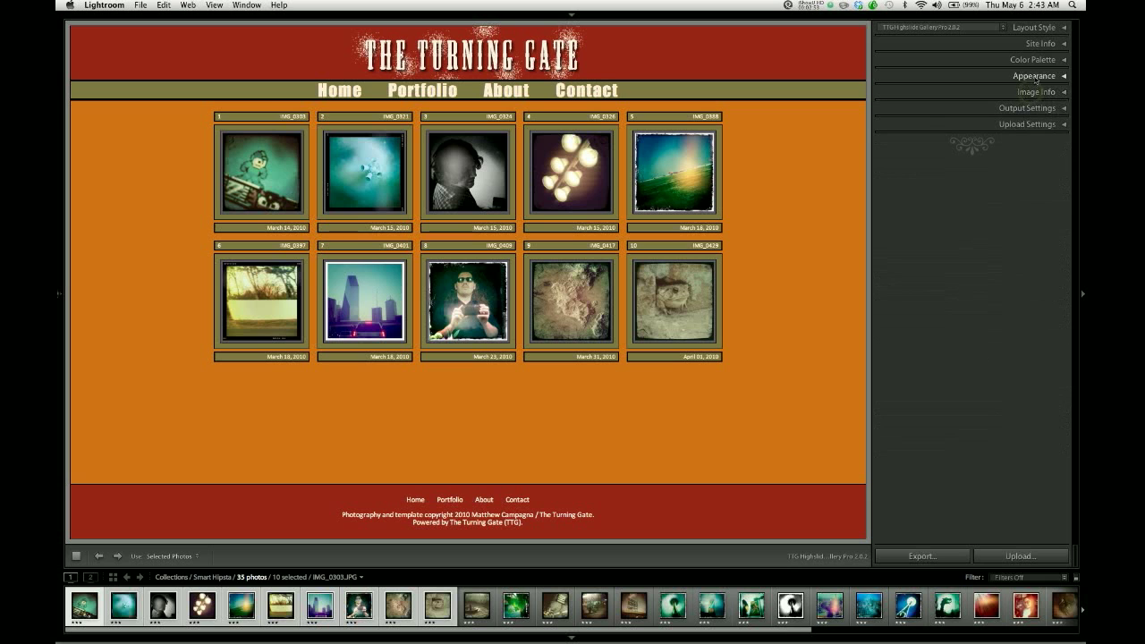
click(1033, 75)
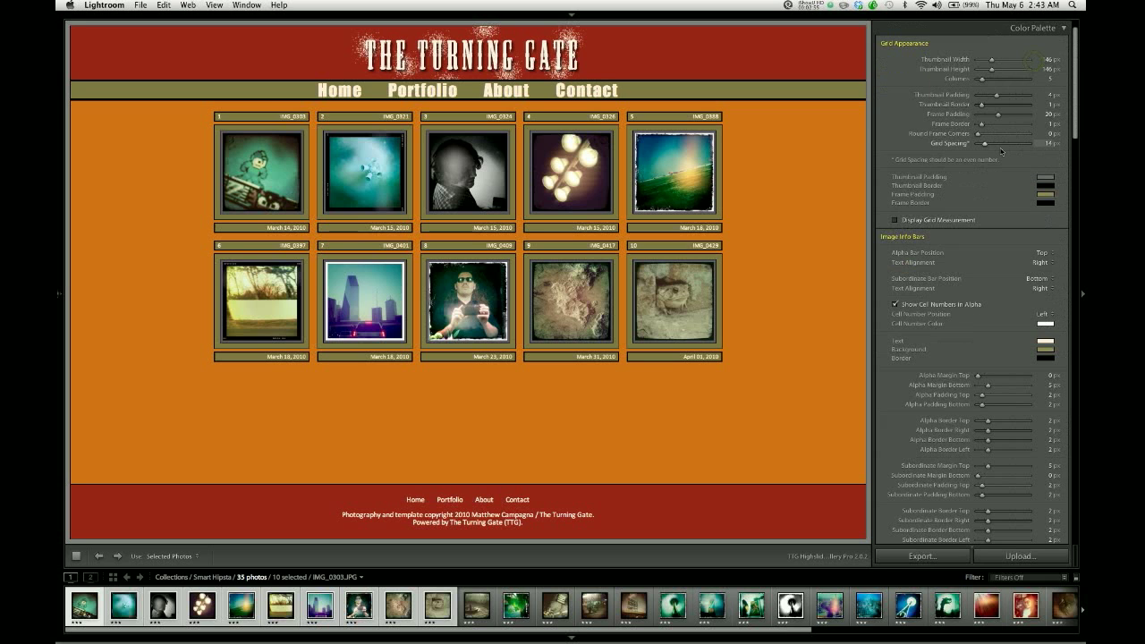
scroll(down, 3)
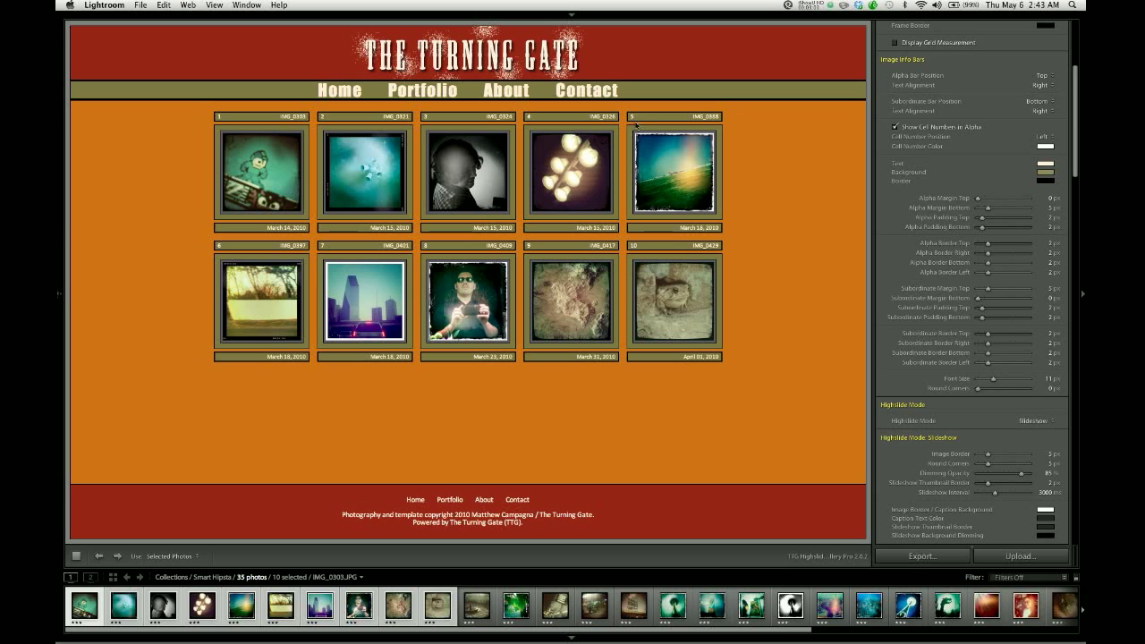
mouse_move(633, 123)
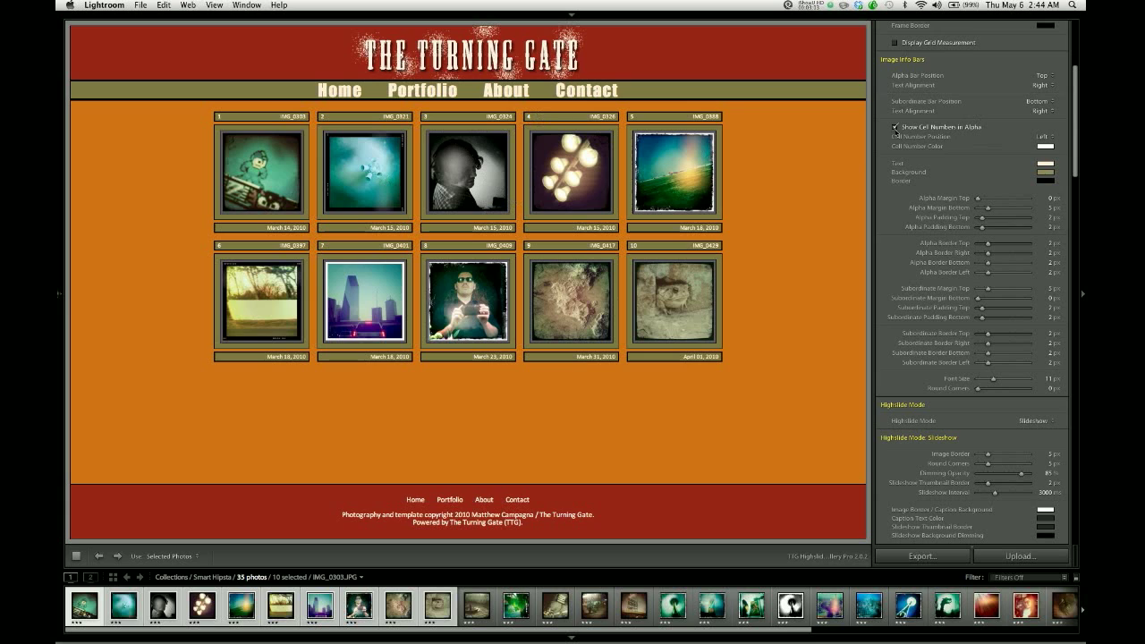
click(895, 127)
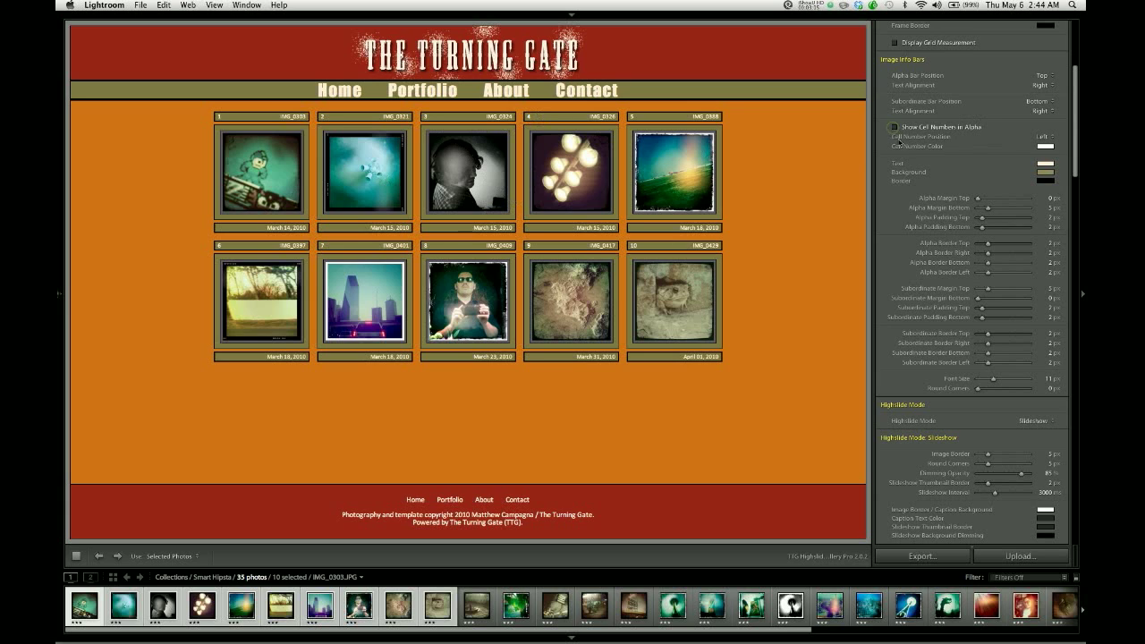
click(891, 126)
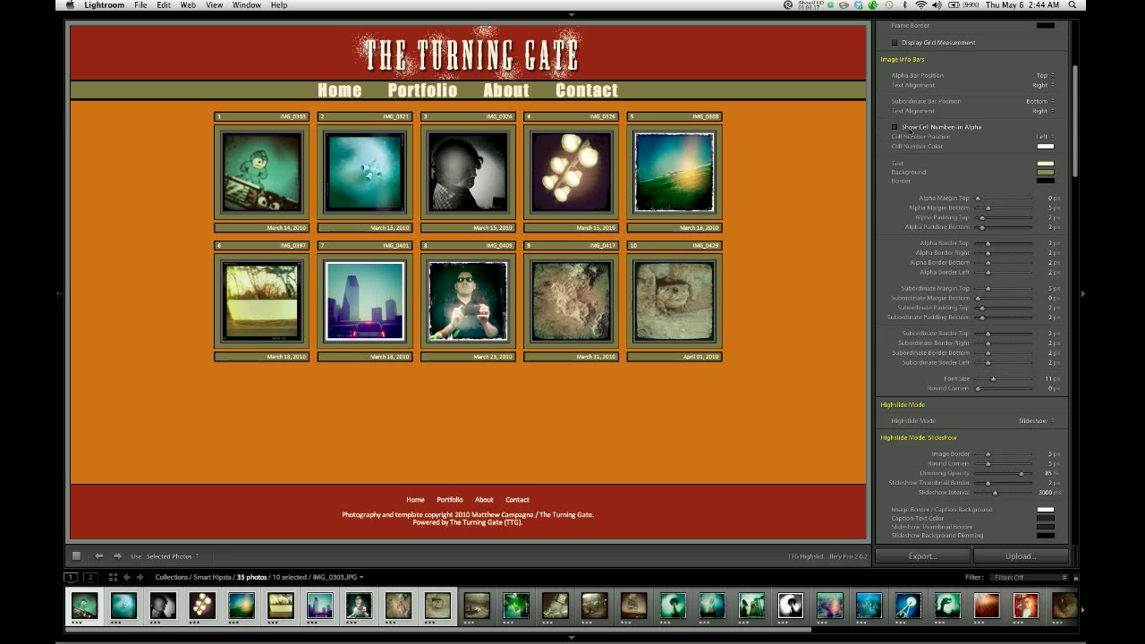
click(896, 127)
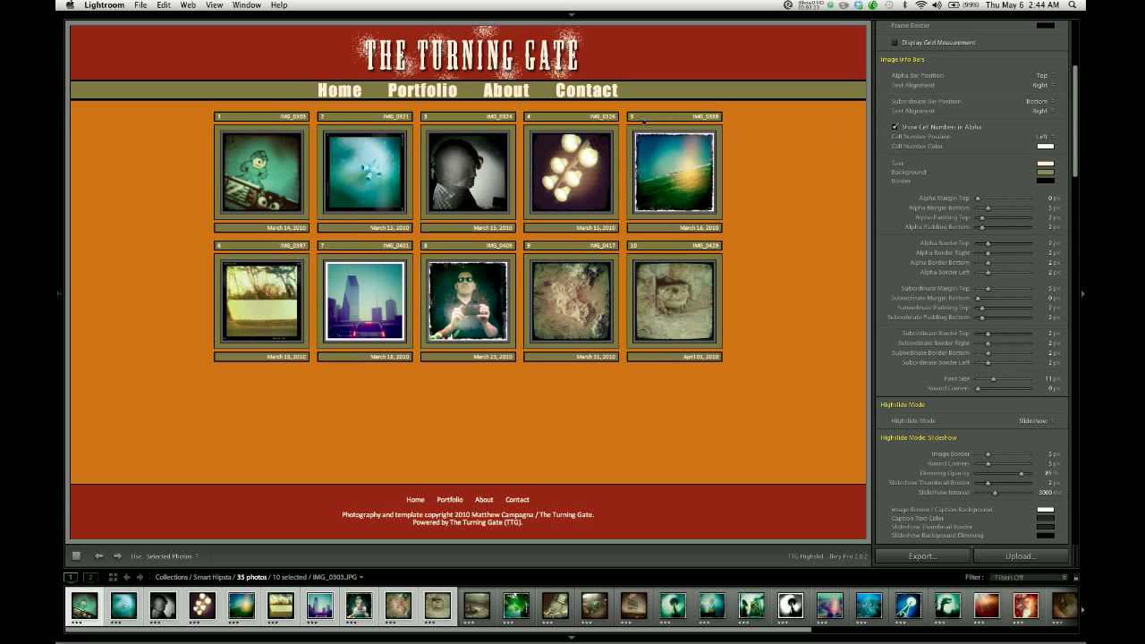
Keep Cell Number Position at Left and set the cell number colour to black.
click(1042, 136)
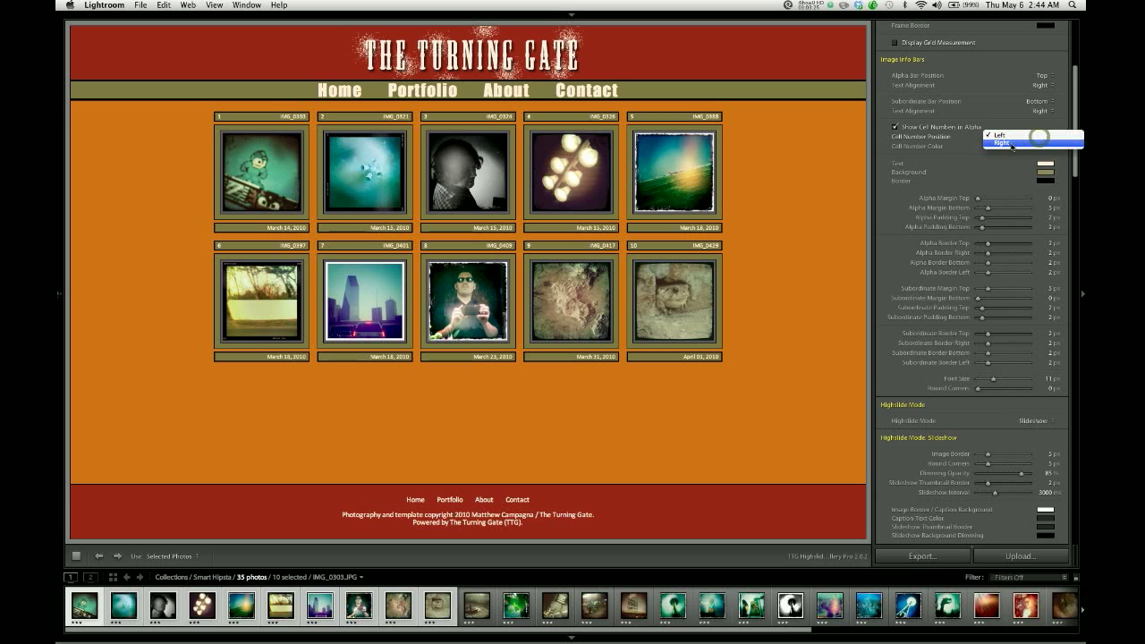
click(1003, 145)
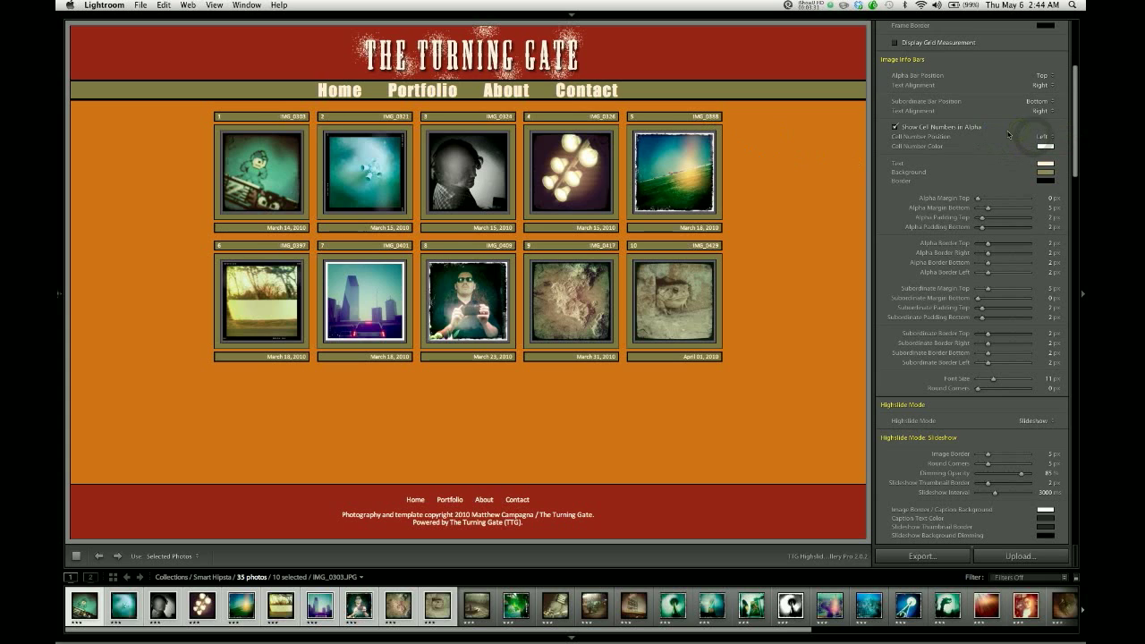
click(1044, 146)
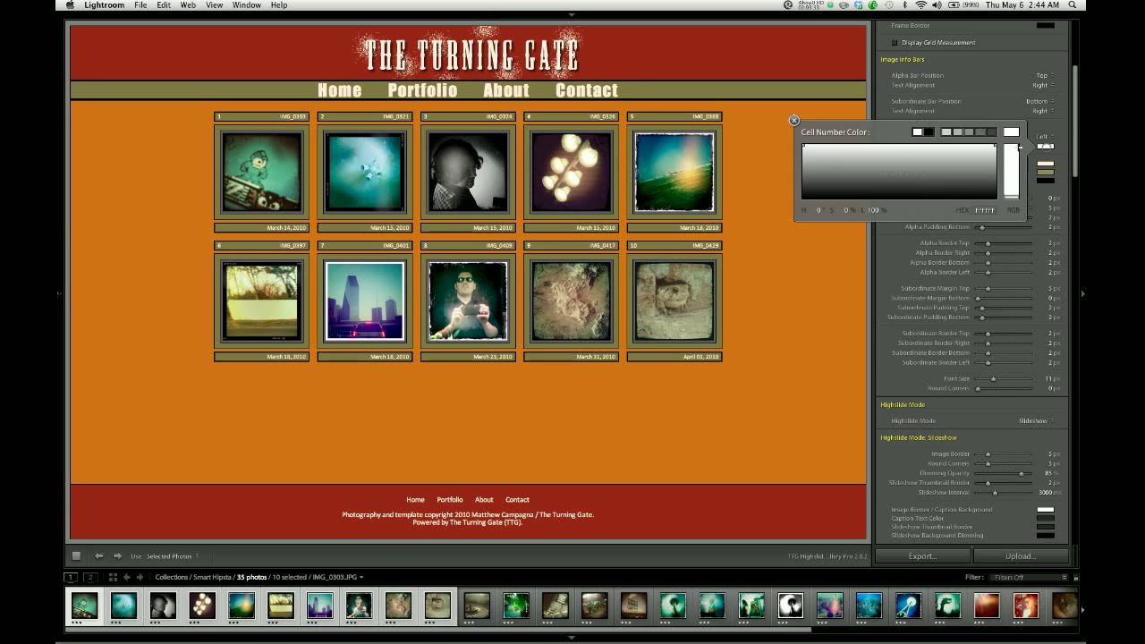
click(795, 119)
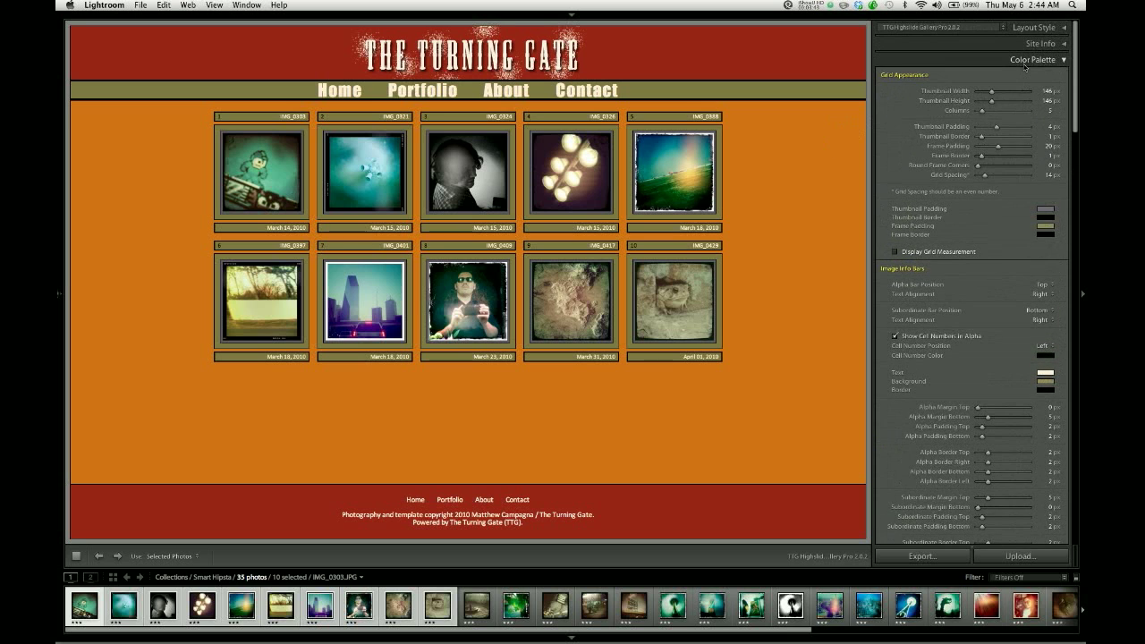
In Site Info, toggle Display Gallery Description and set Get Image ID to 7.
click(1033, 59)
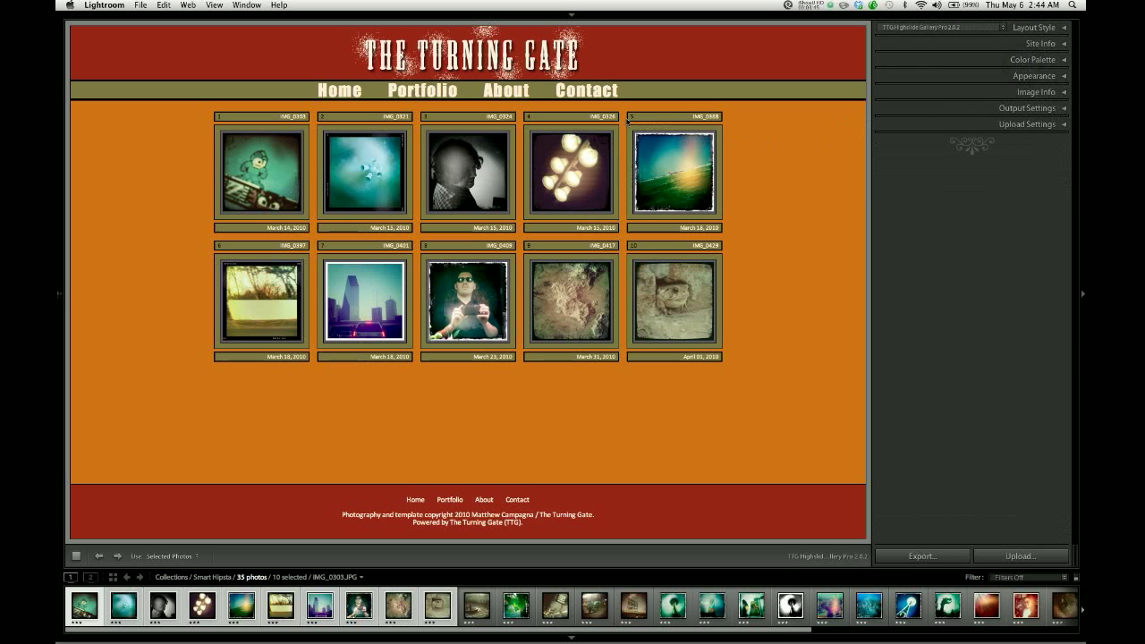
click(1040, 44)
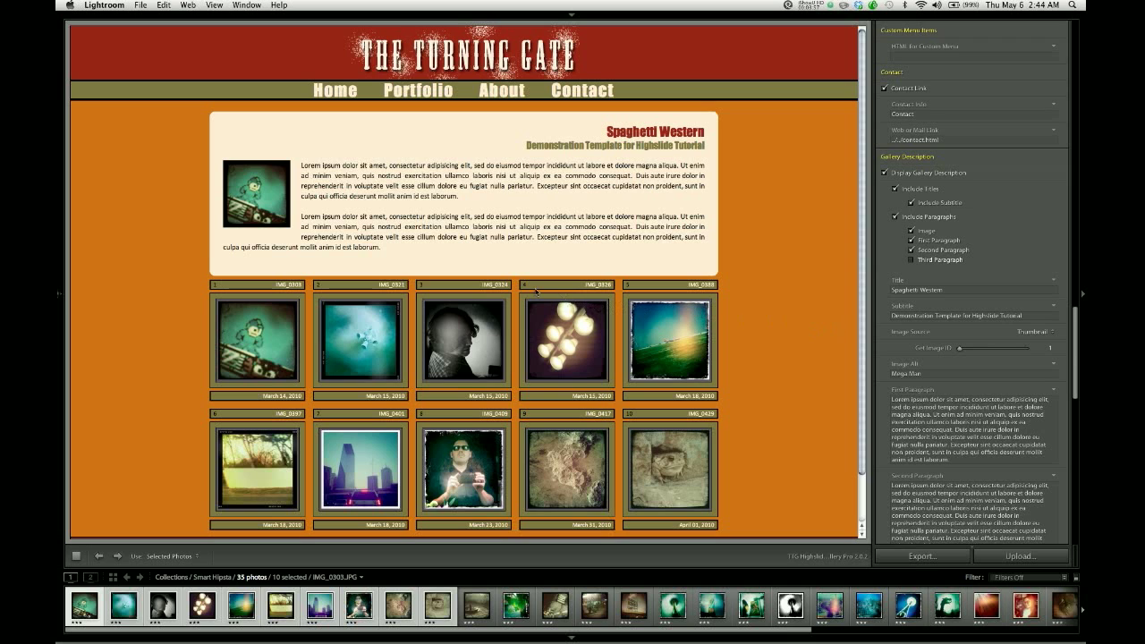
scroll(down, 3)
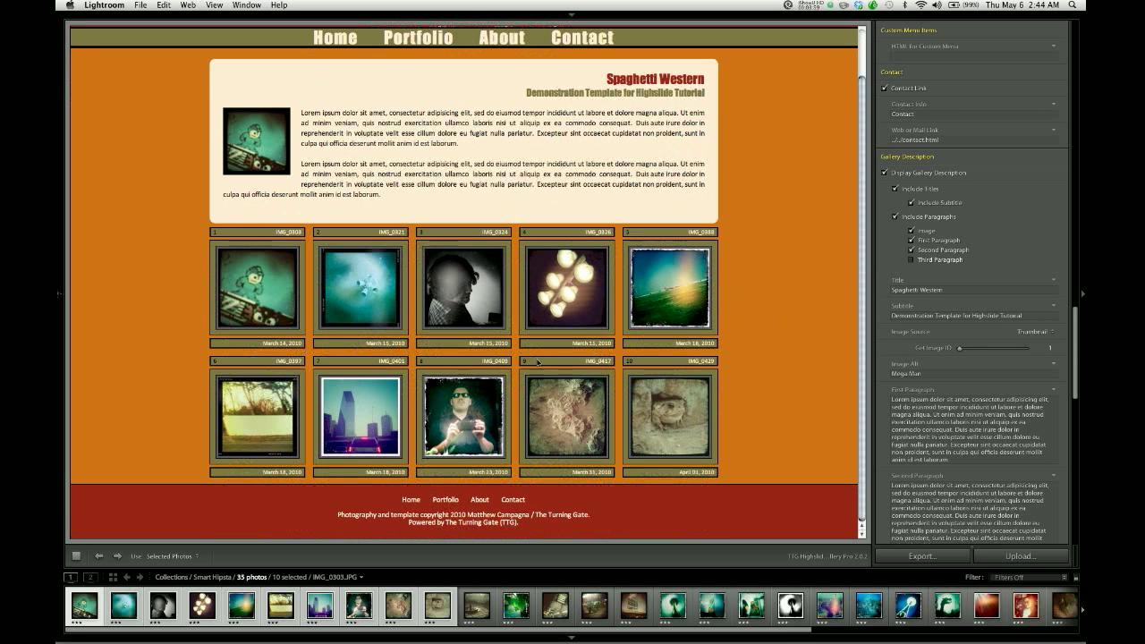
mouse_move(387, 418)
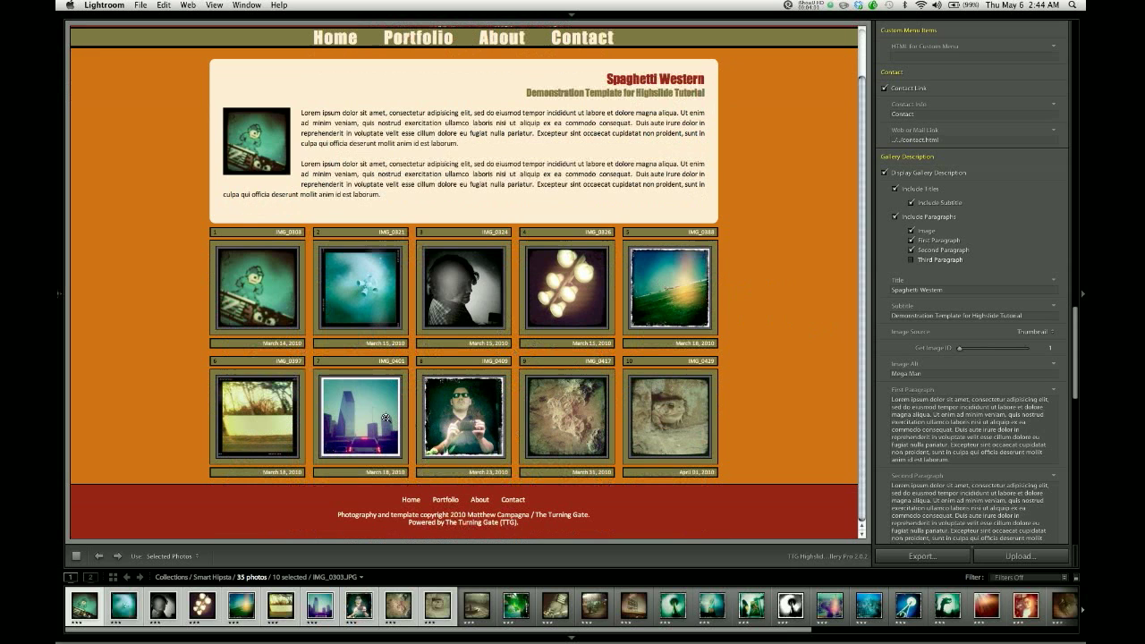
click(360, 419)
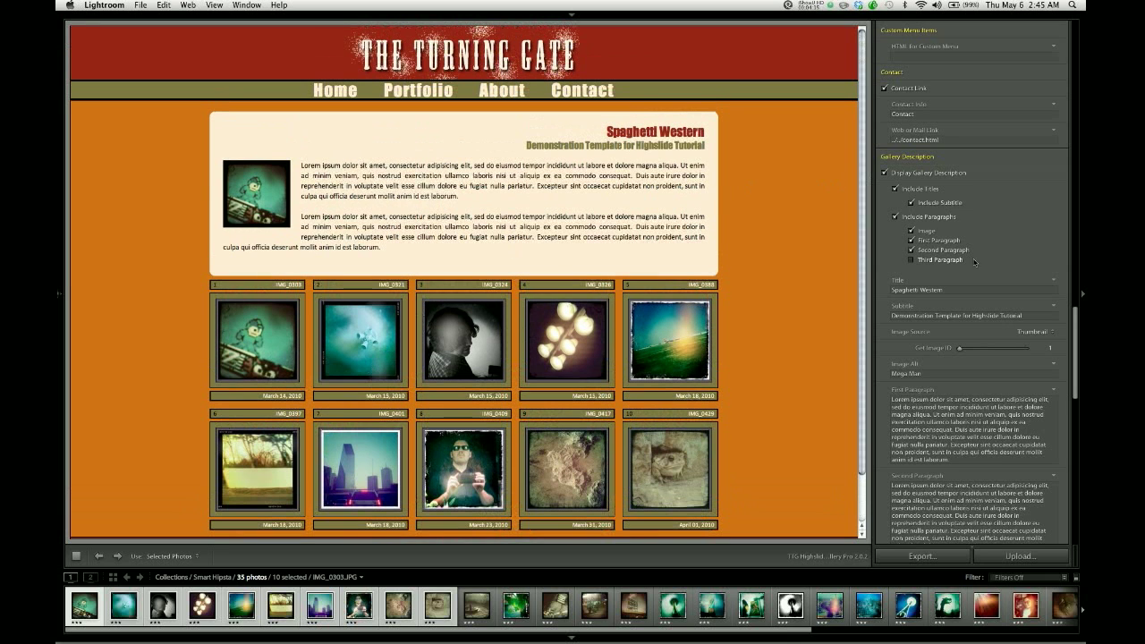
click(1042, 348)
text(7)
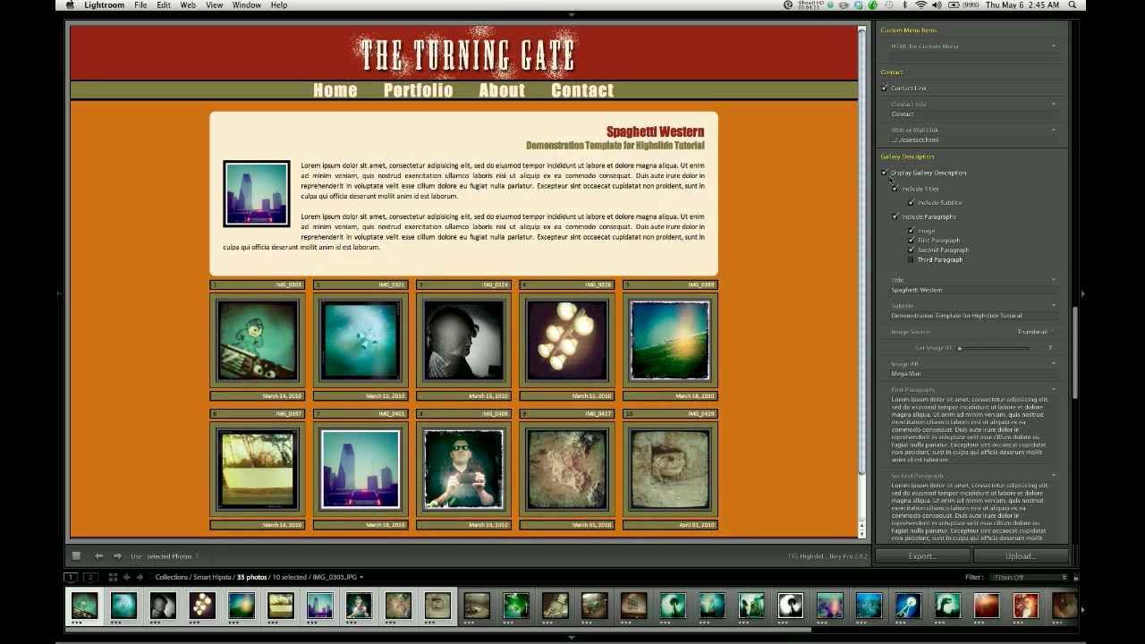
click(882, 173)
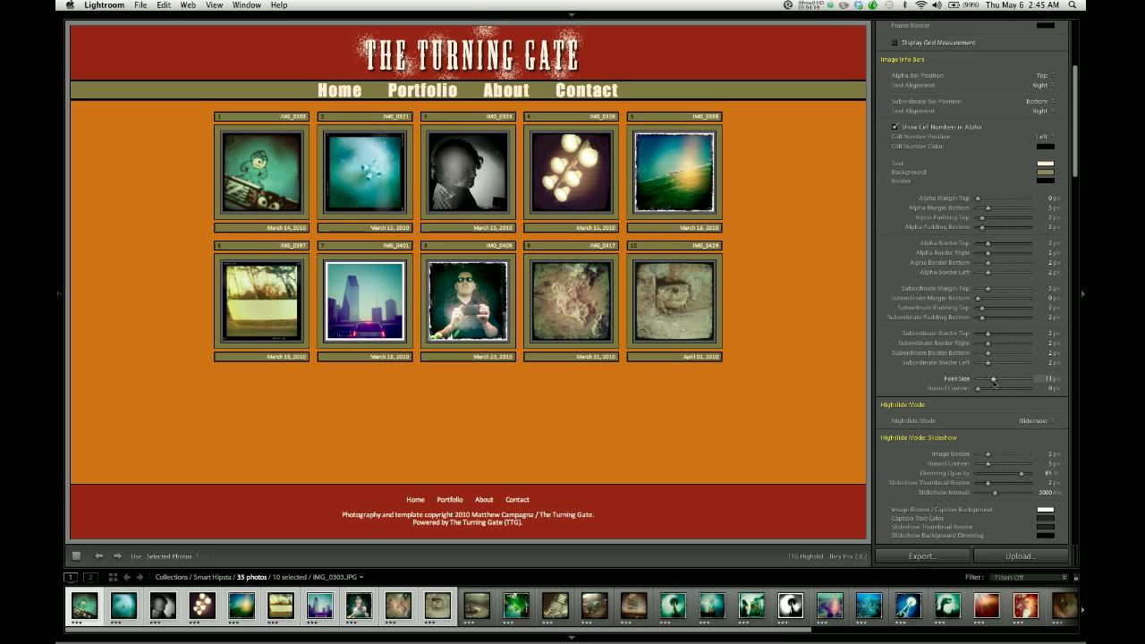
Set info bar Font Size to 14 px, Round Corners to 4 px, and raise Round Frame Corners.
drag(994, 379, 999, 378)
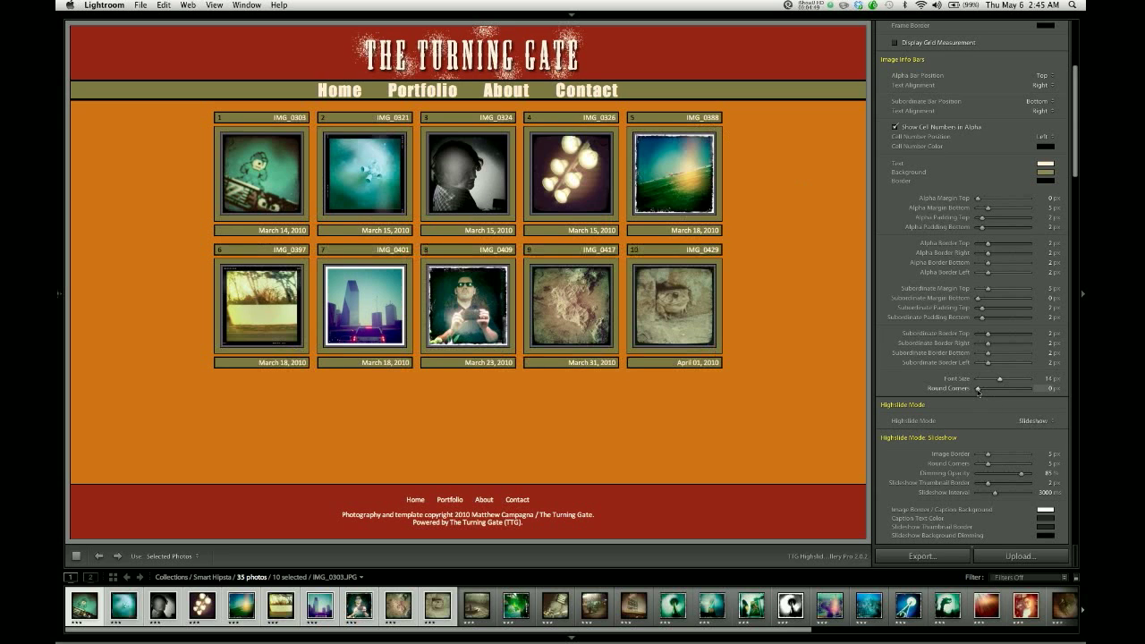
drag(978, 388, 983, 388)
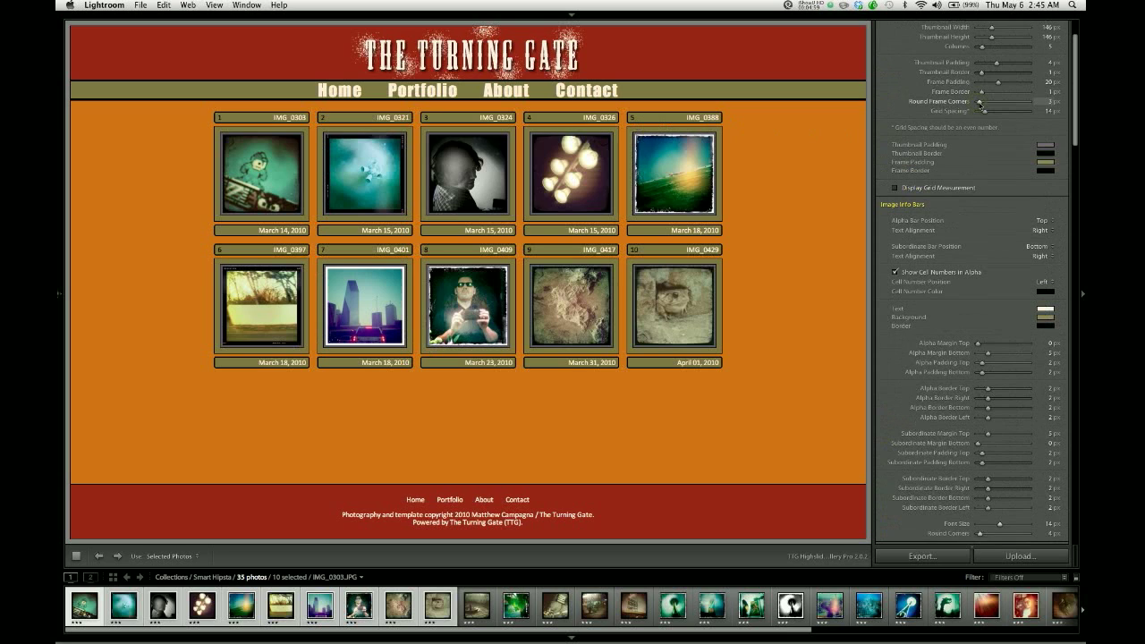
drag(978, 102, 981, 102)
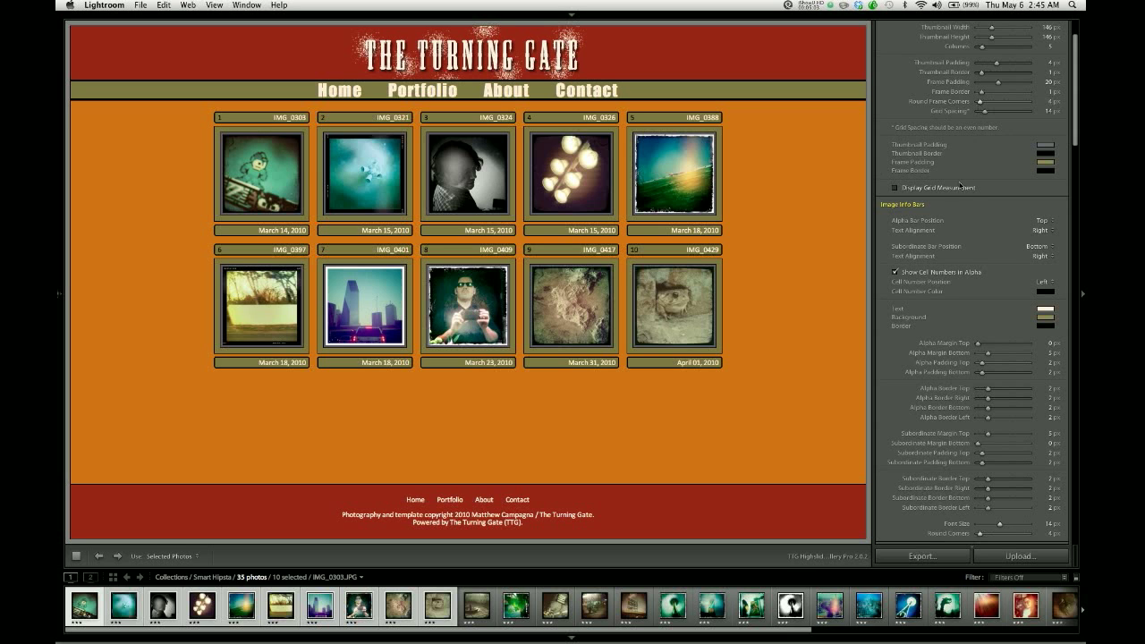
scroll(down, 3)
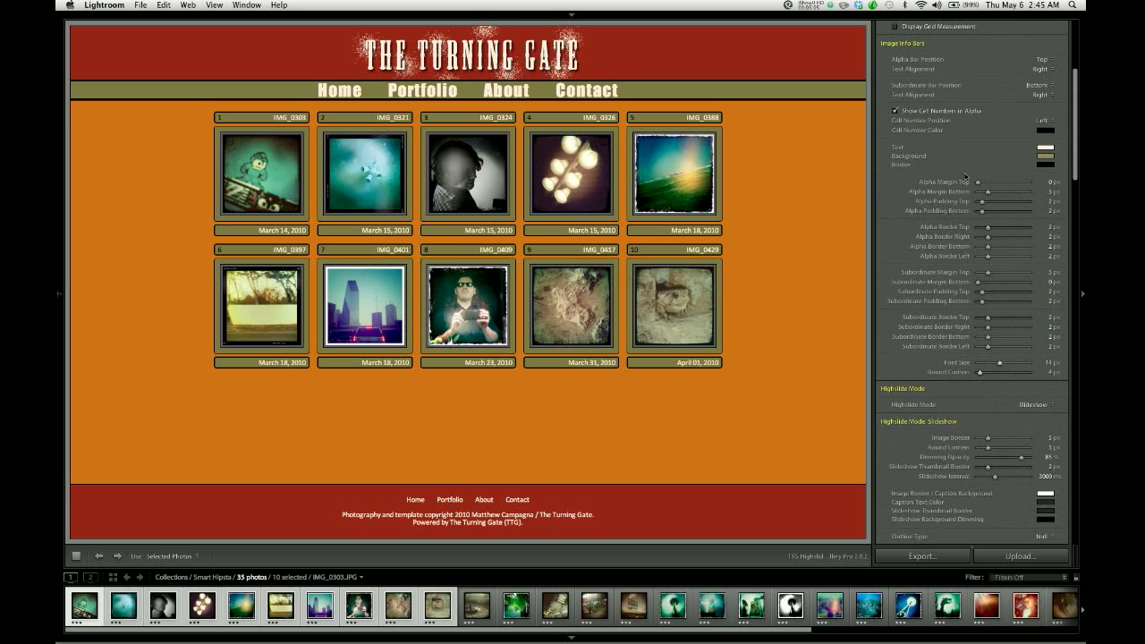
Increase the top info bar's inner padding so the labels become taller.
scroll(down, 3)
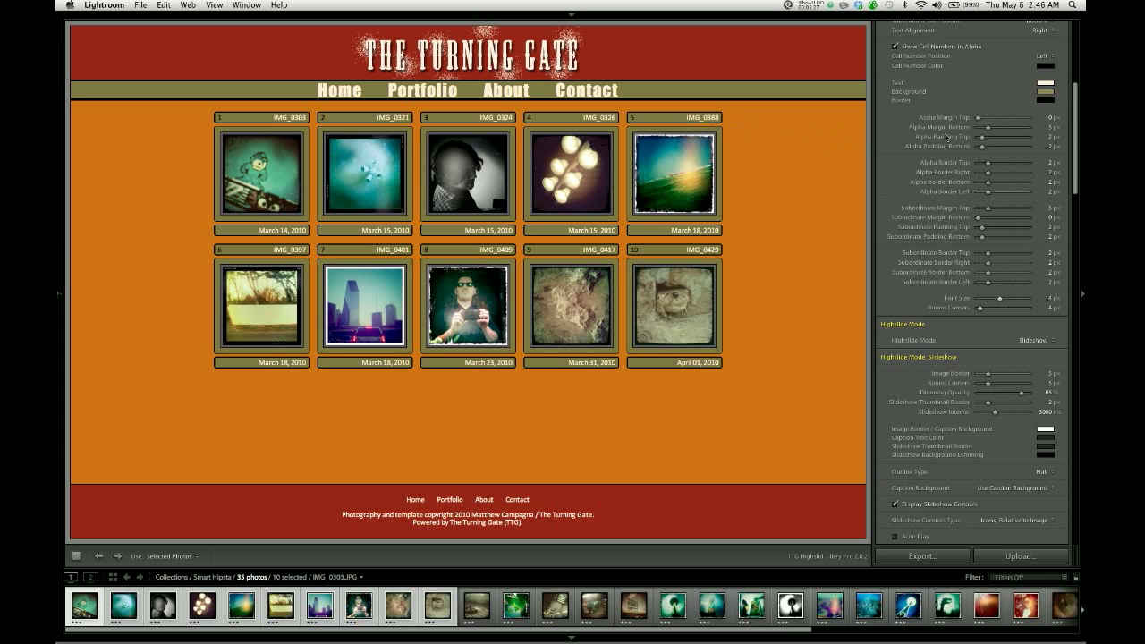
mouse_move(719, 130)
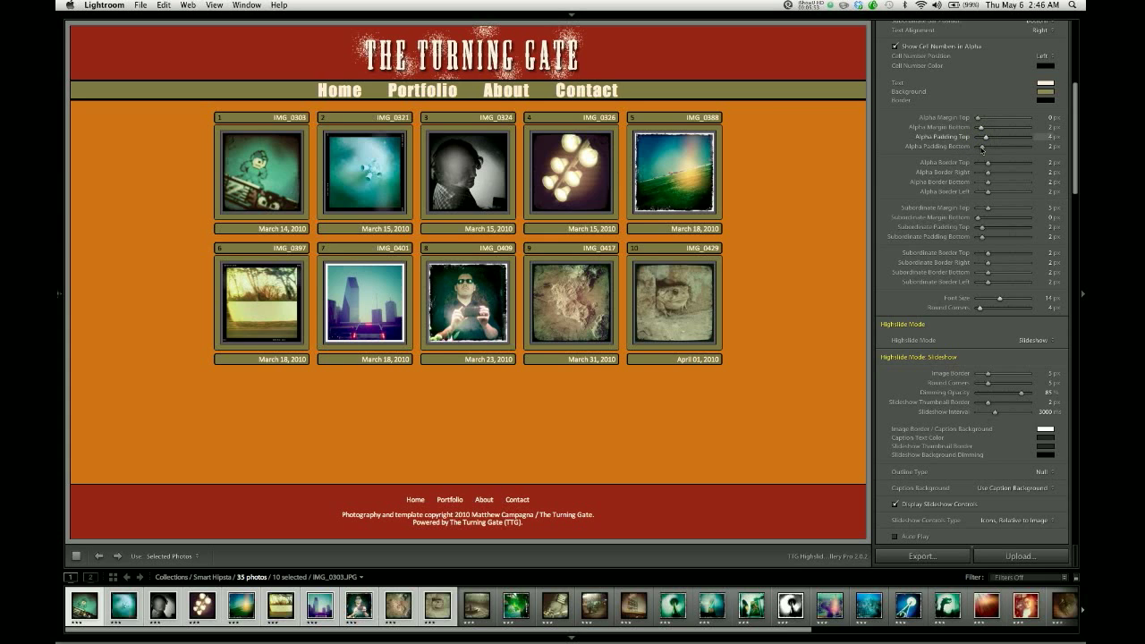
drag(980, 145, 986, 146)
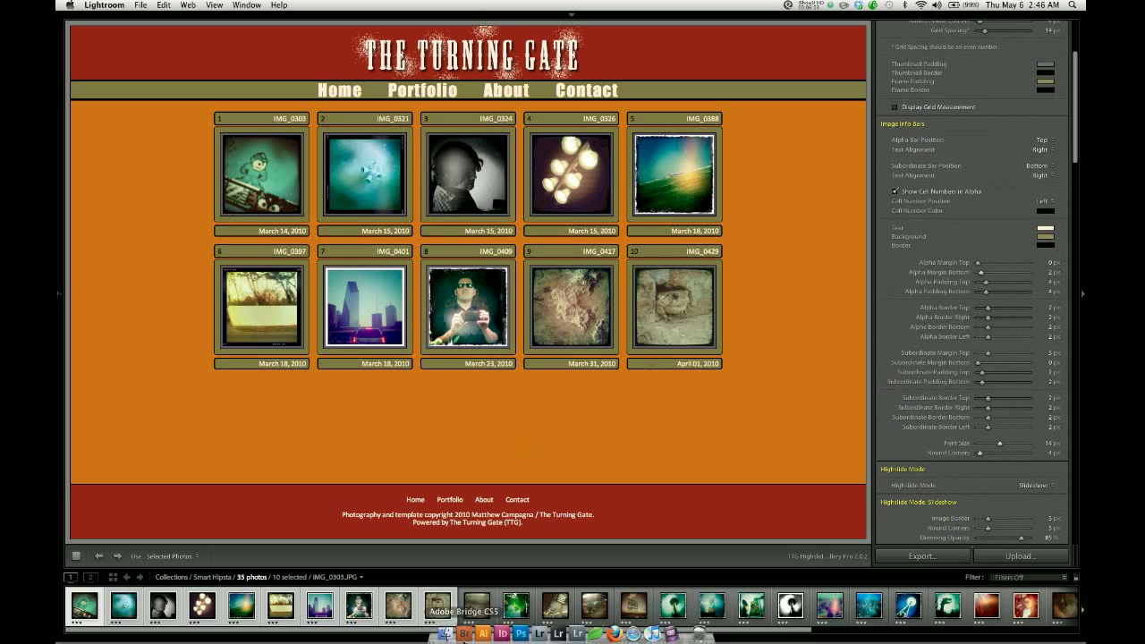
Preview only IMG_0438 and set the Alpha and Subordinate Border sliders to 1 px.
click(475, 607)
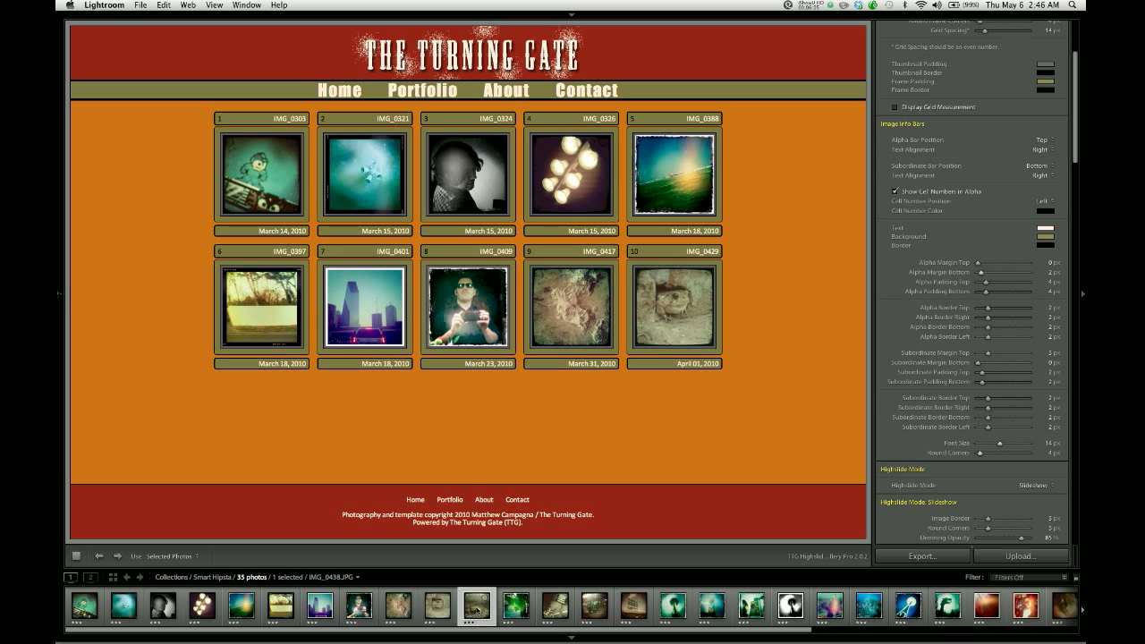
mouse_move(517, 412)
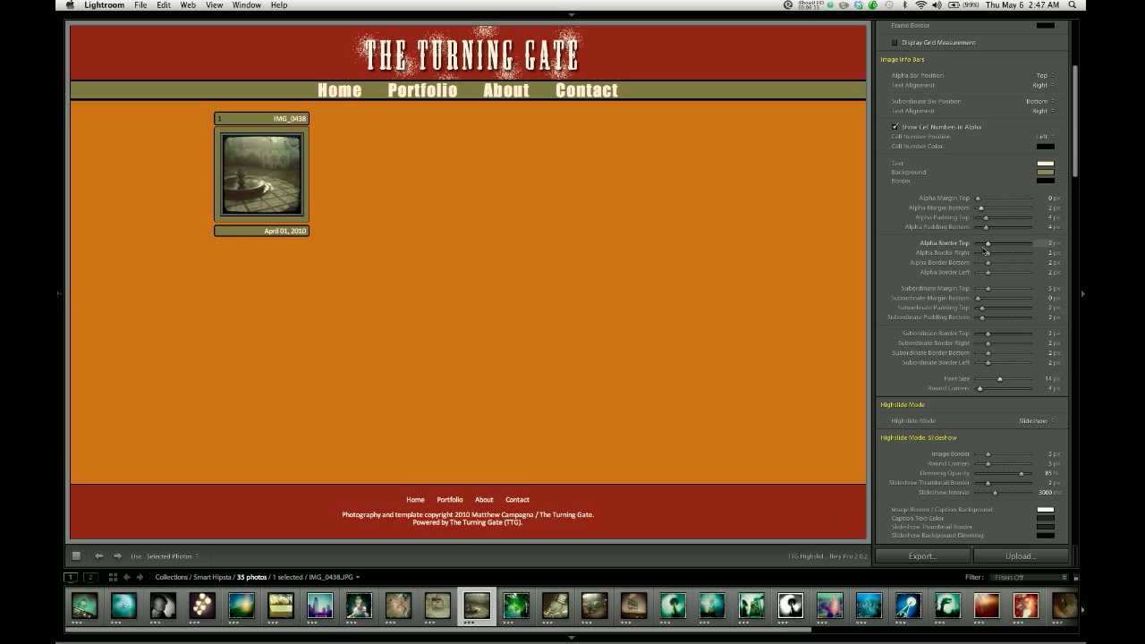
mouse_move(982, 251)
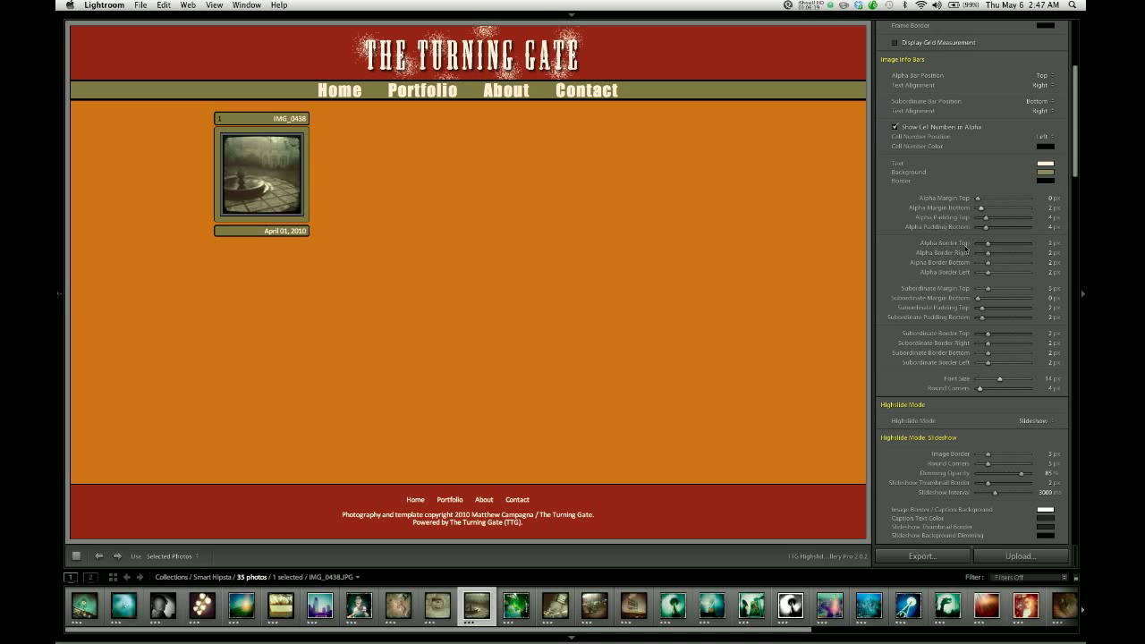
drag(988, 243, 983, 243)
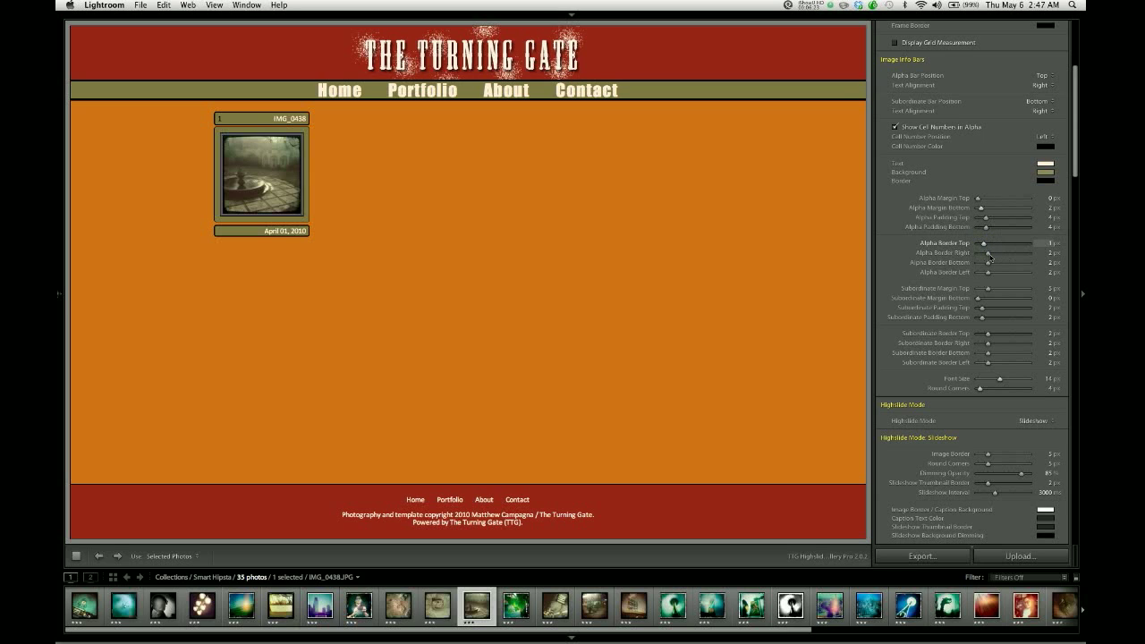
drag(988, 253, 1002, 253)
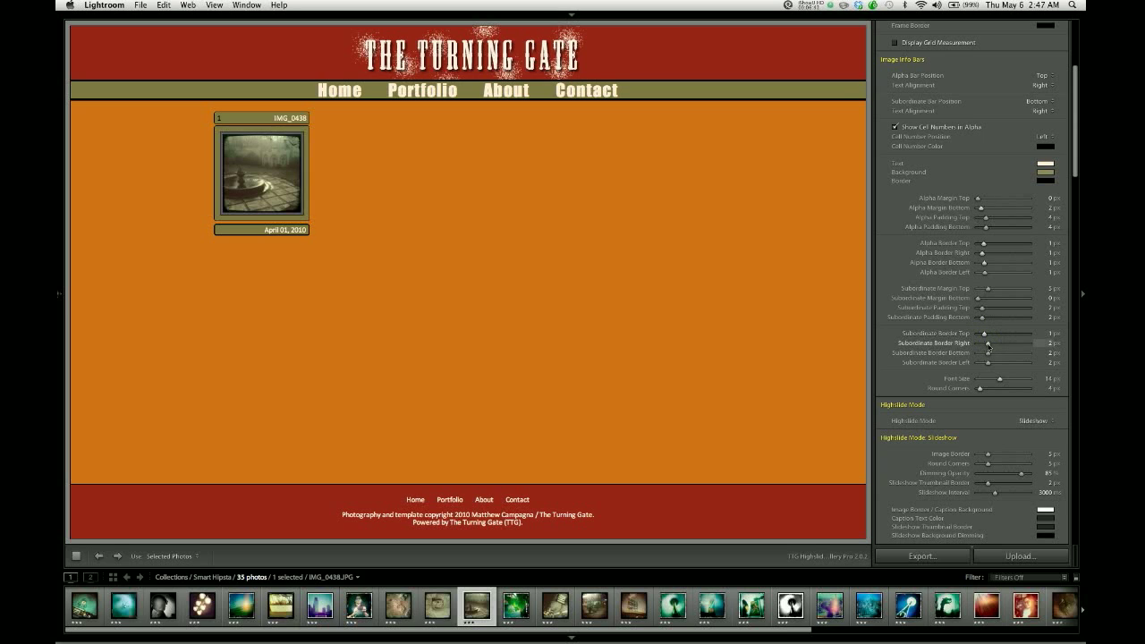
drag(989, 343, 985, 343)
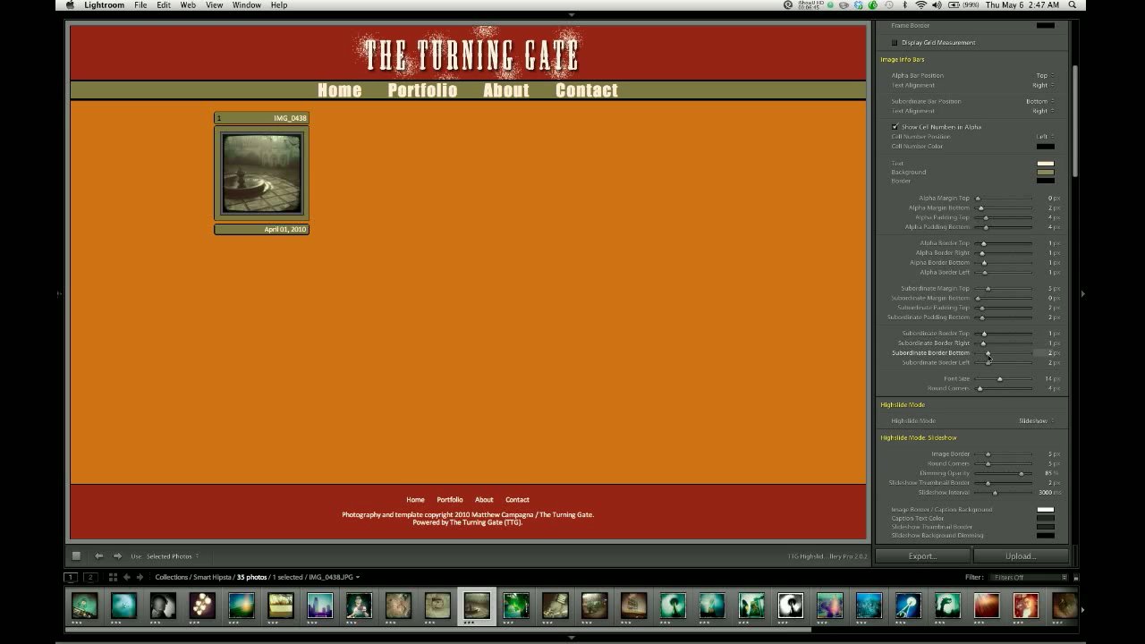
drag(987, 352, 984, 352)
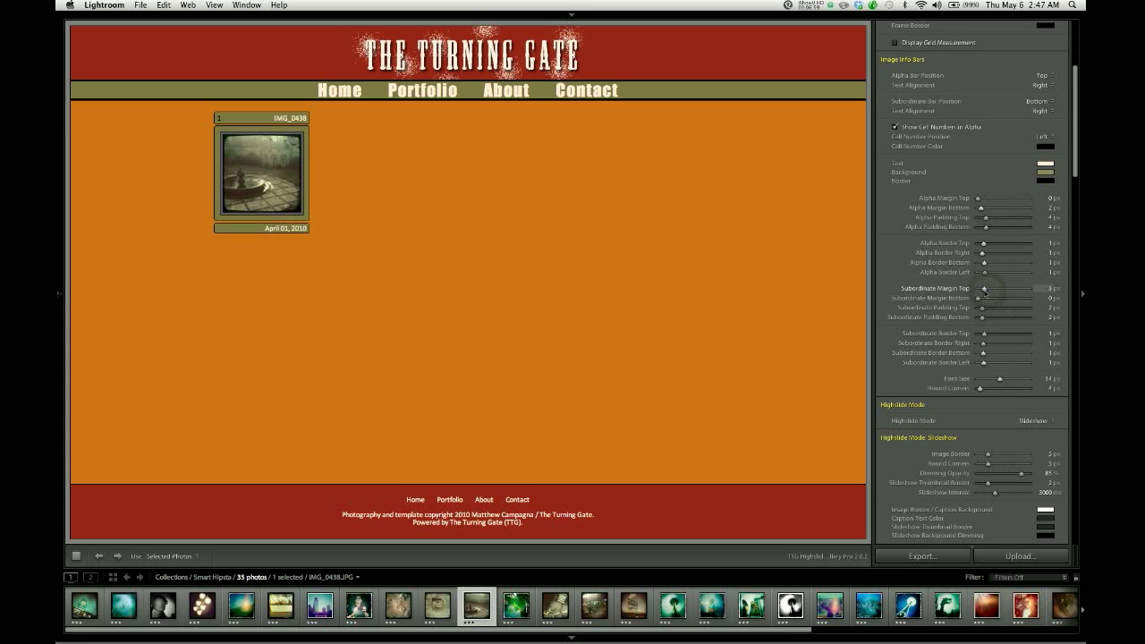
Lower Subordinate Margin Top to 2 px to bring the date bar closer.
drag(986, 288, 980, 288)
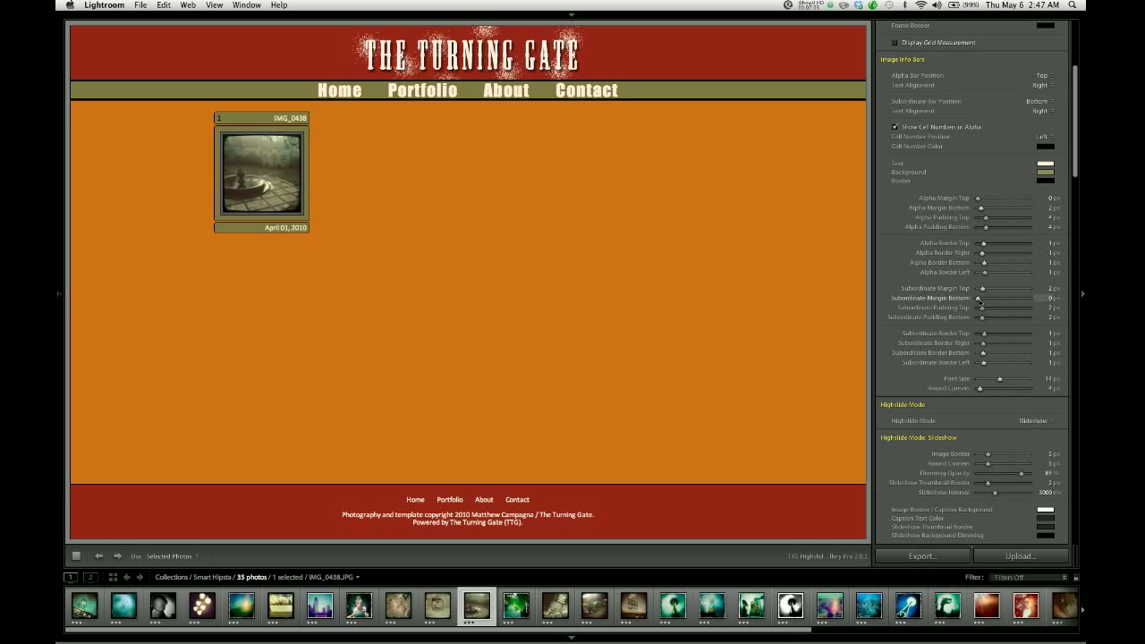
mouse_move(608, 268)
text(4)
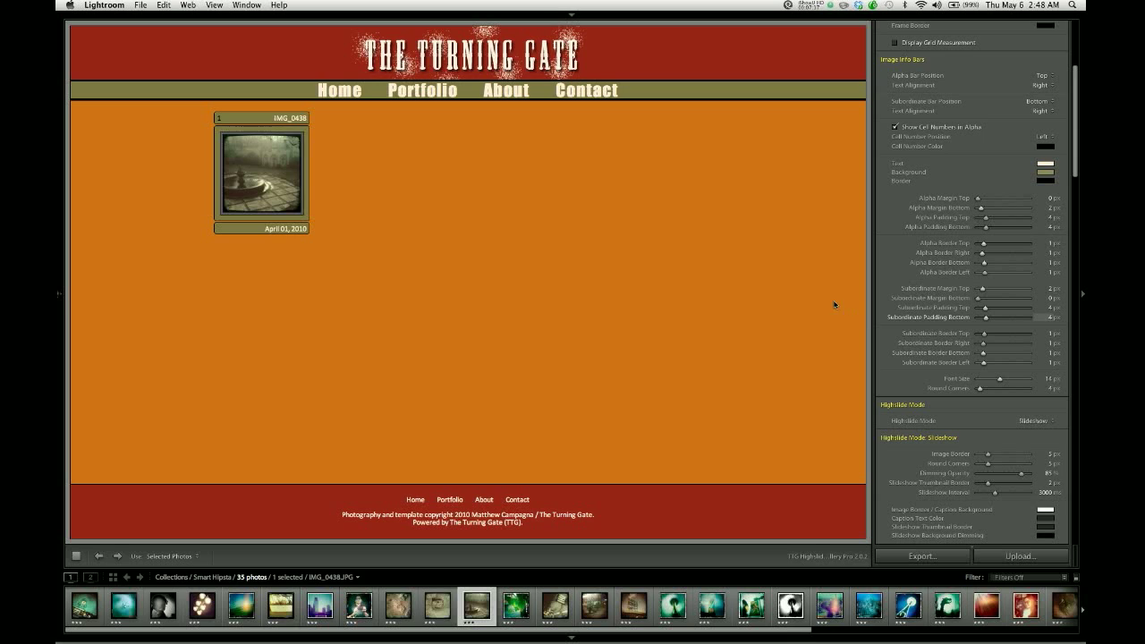
mouse_move(562, 240)
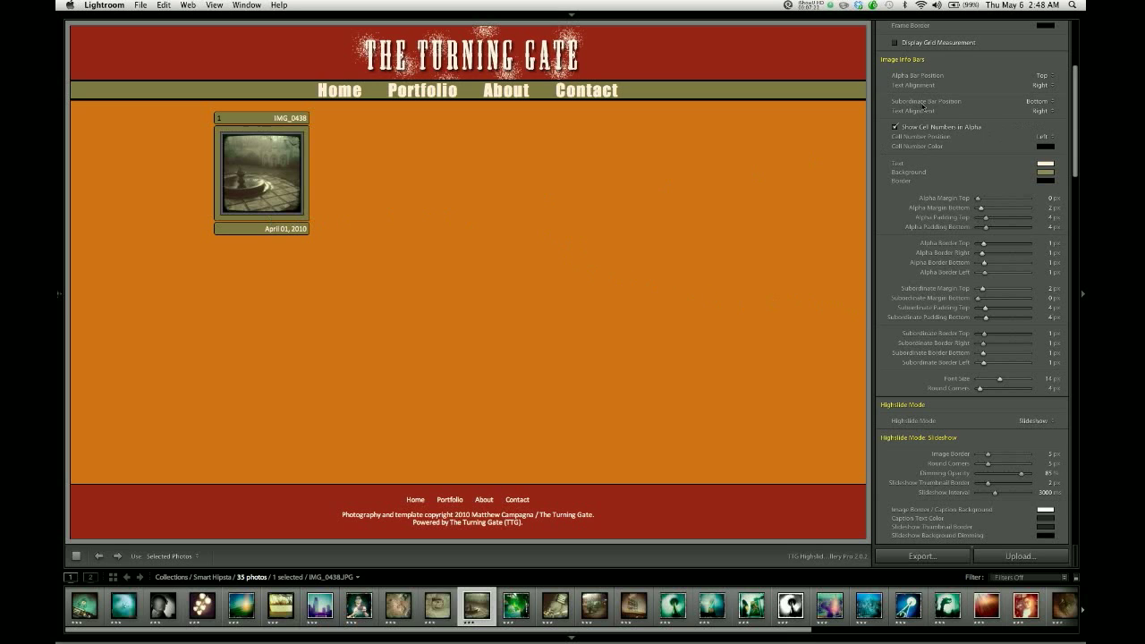
Change Subordinate Bar Position from Bottom to Top.
click(1044, 101)
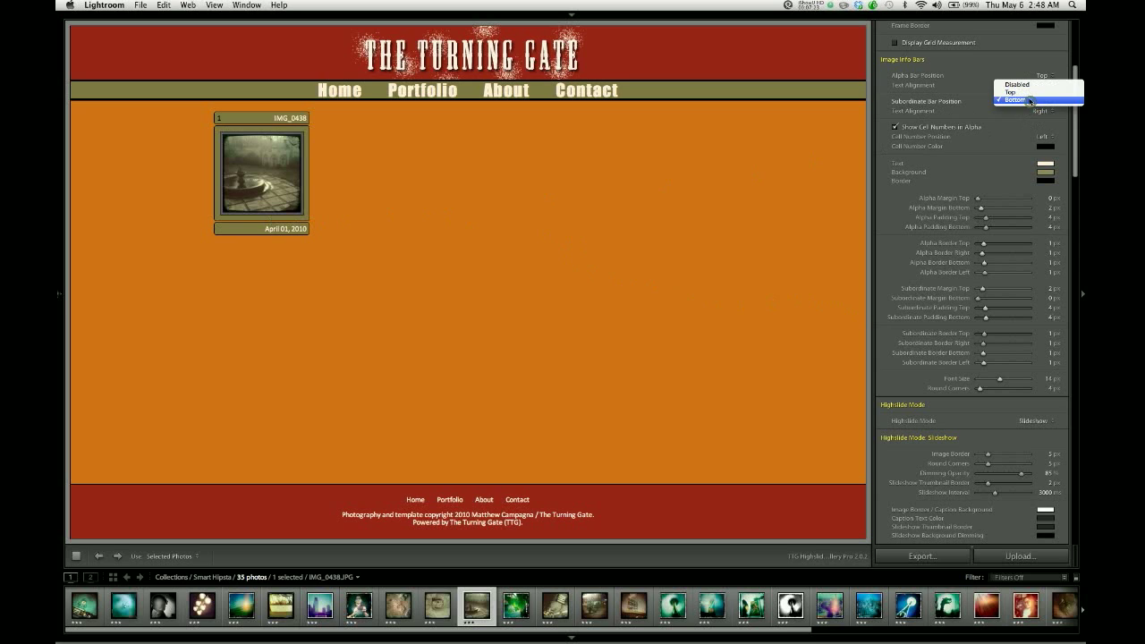
click(1038, 100)
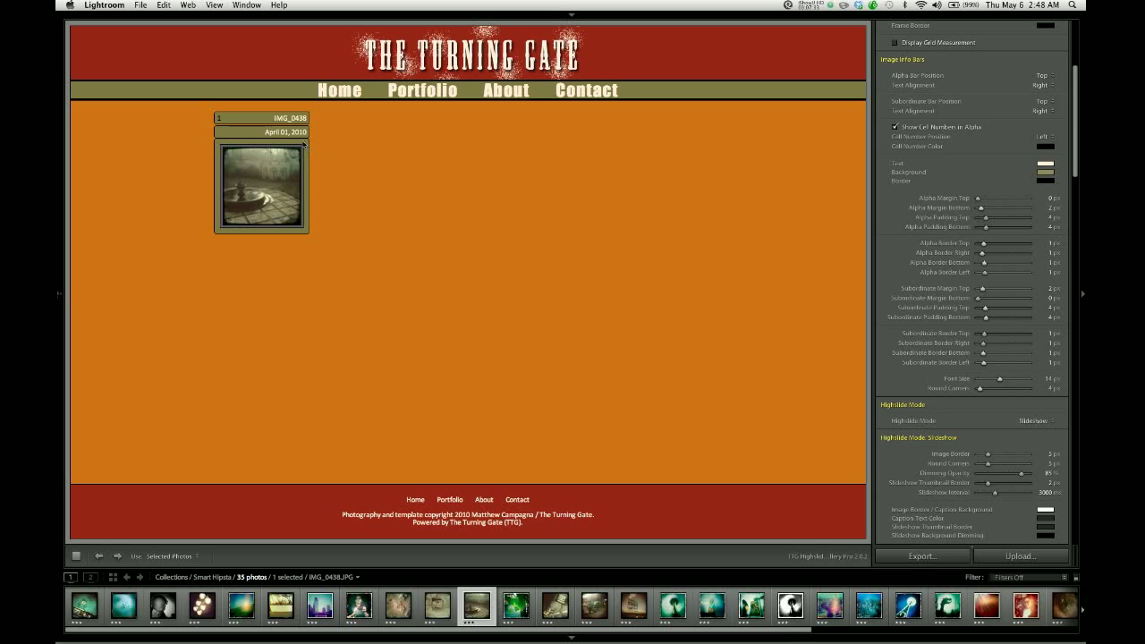
mouse_move(553, 194)
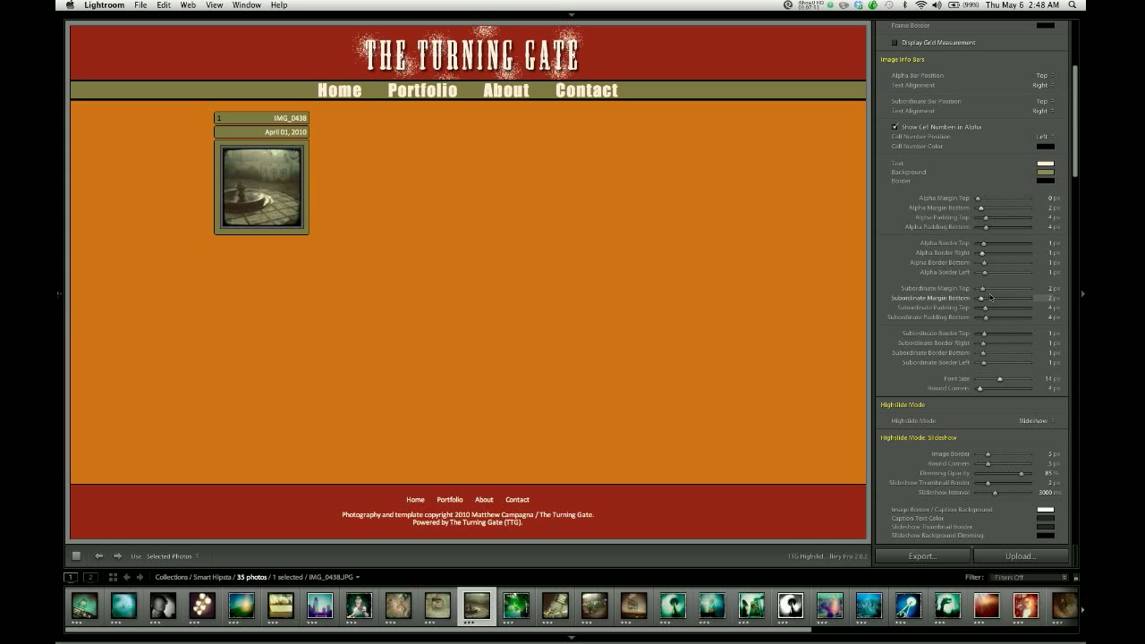
mouse_move(963, 270)
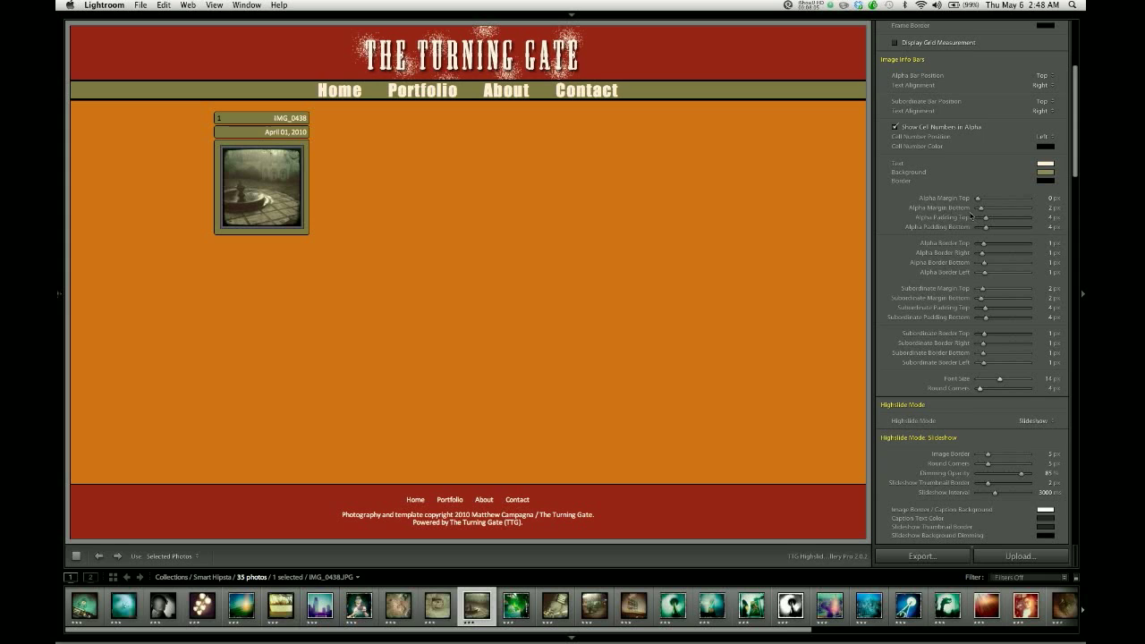
Set the shared margins, shared borders and Round Corners to 0, and paddings to 2 px.
drag(989, 207, 980, 208)
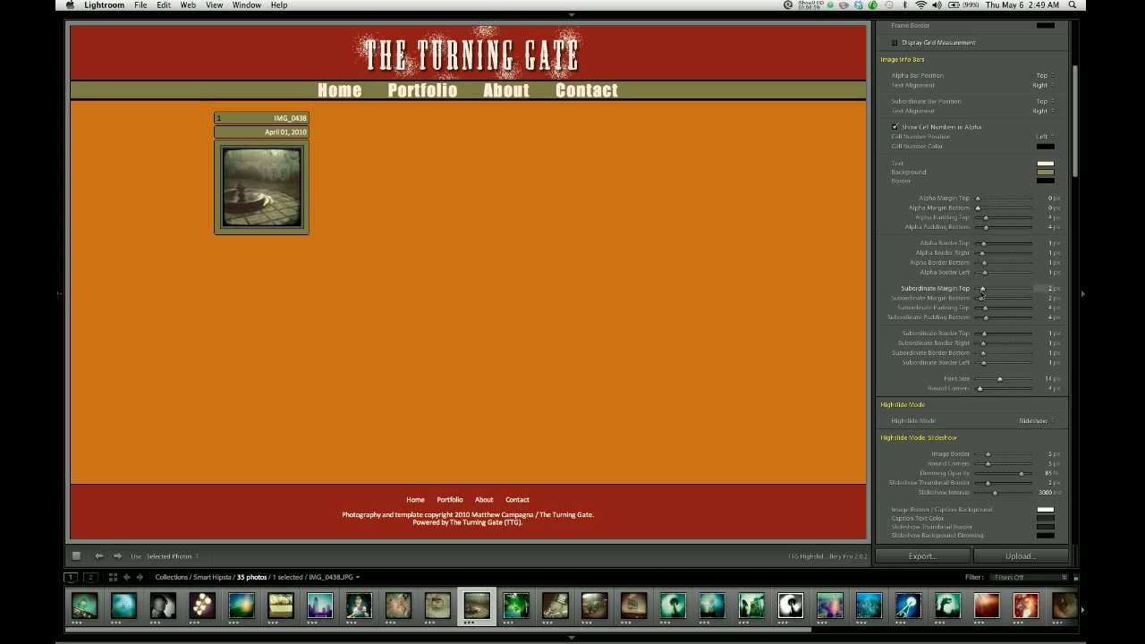
drag(985, 288, 979, 288)
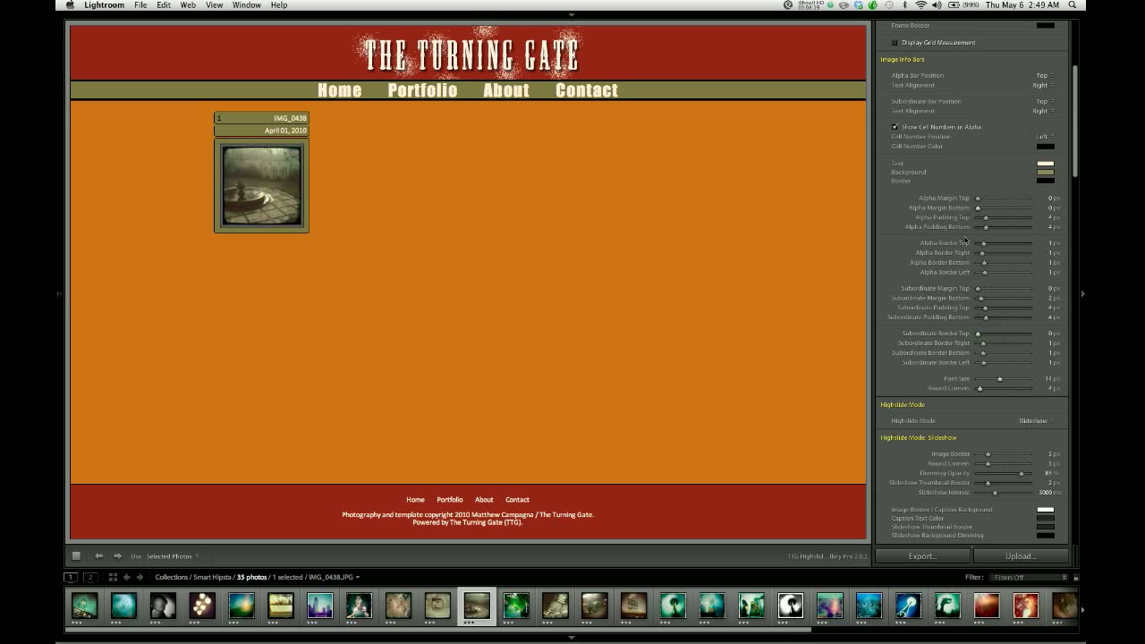
drag(1011, 262, 1006, 262)
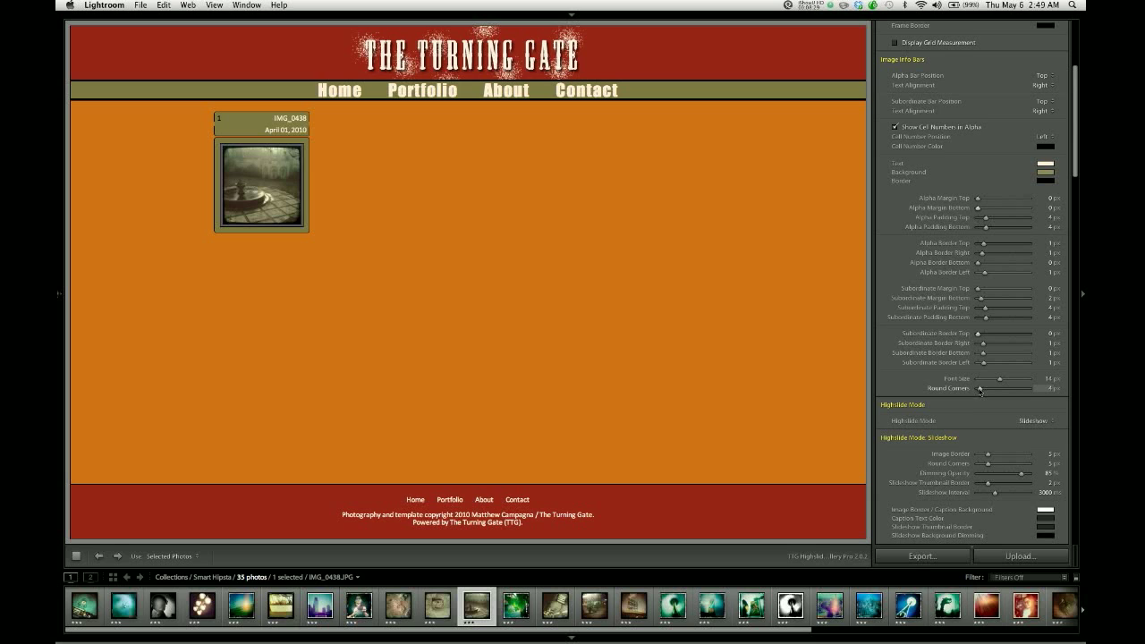
drag(1011, 388, 979, 389)
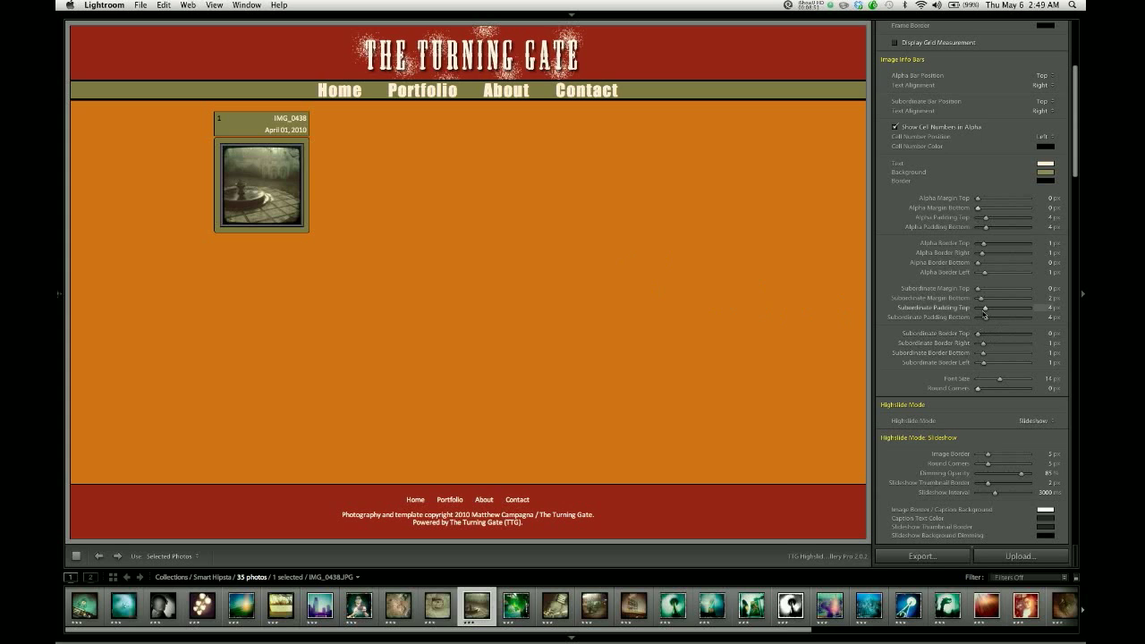
drag(984, 307, 971, 308)
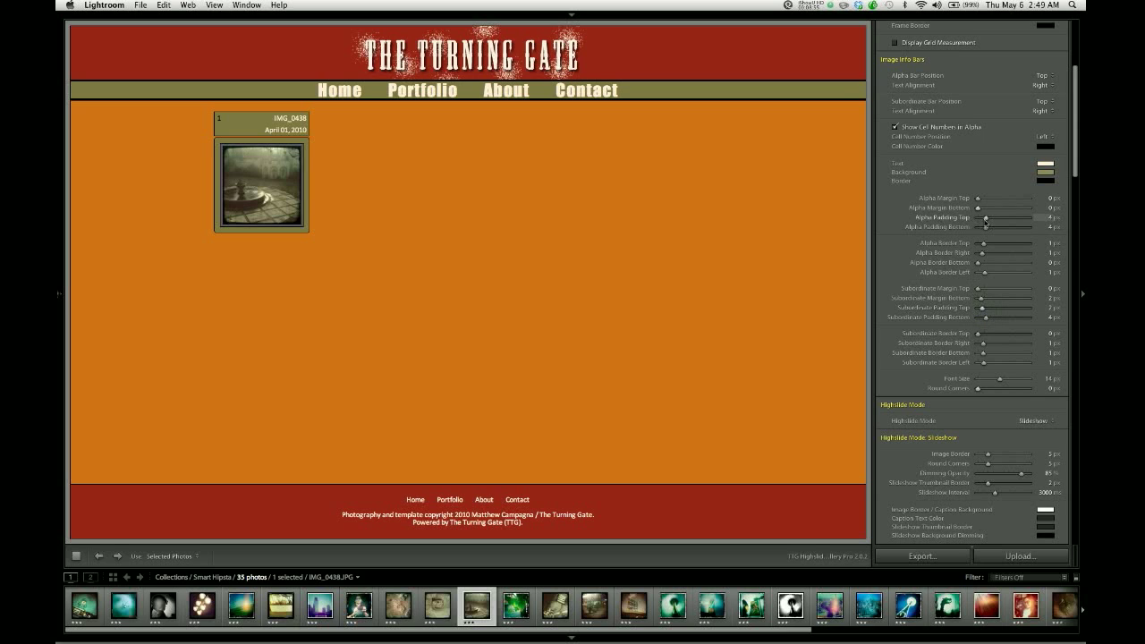
drag(987, 226, 984, 226)
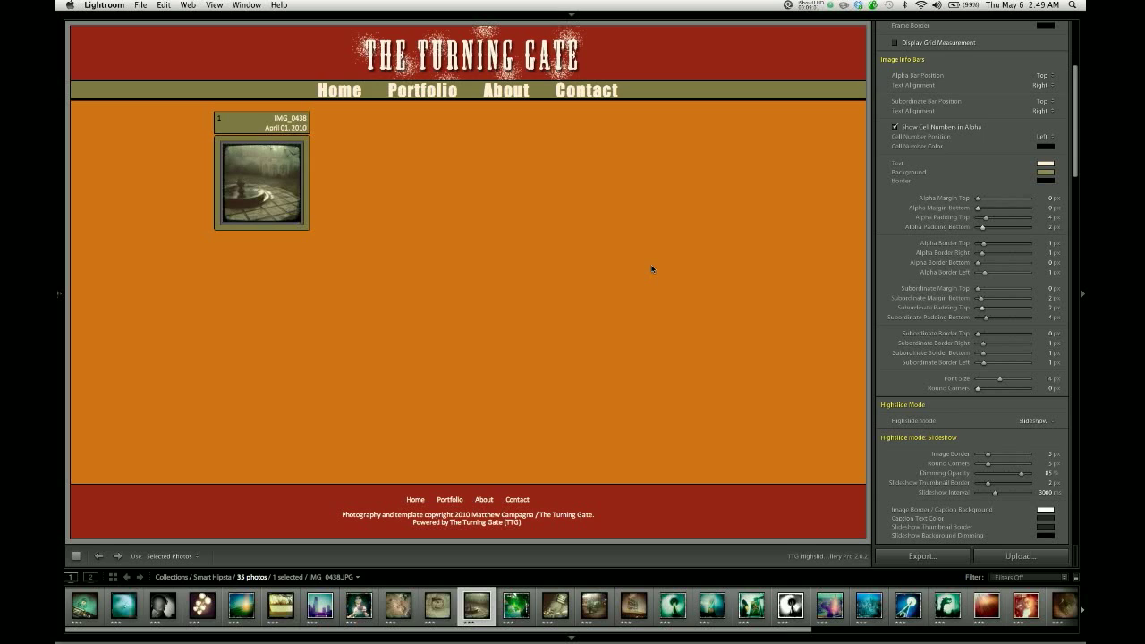
mouse_move(434, 215)
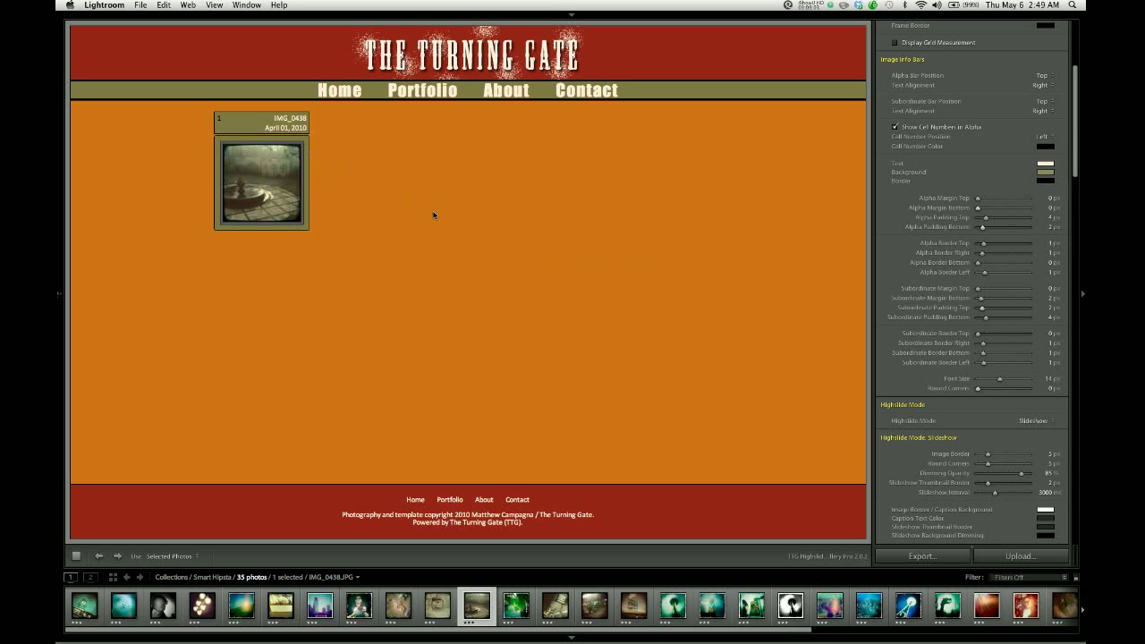
mouse_move(334, 130)
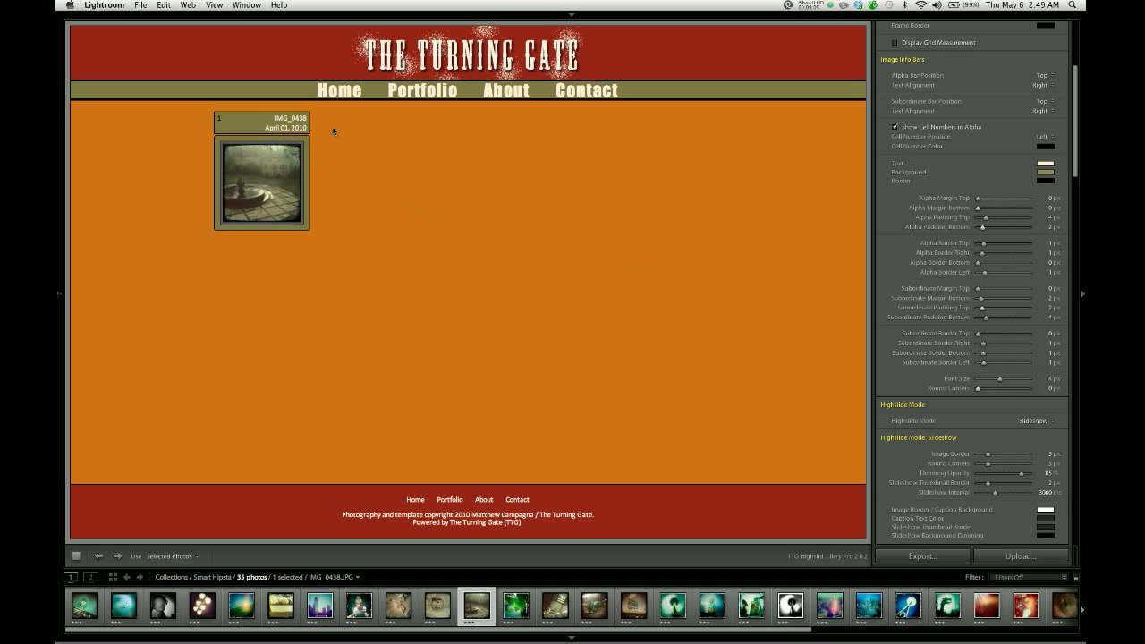